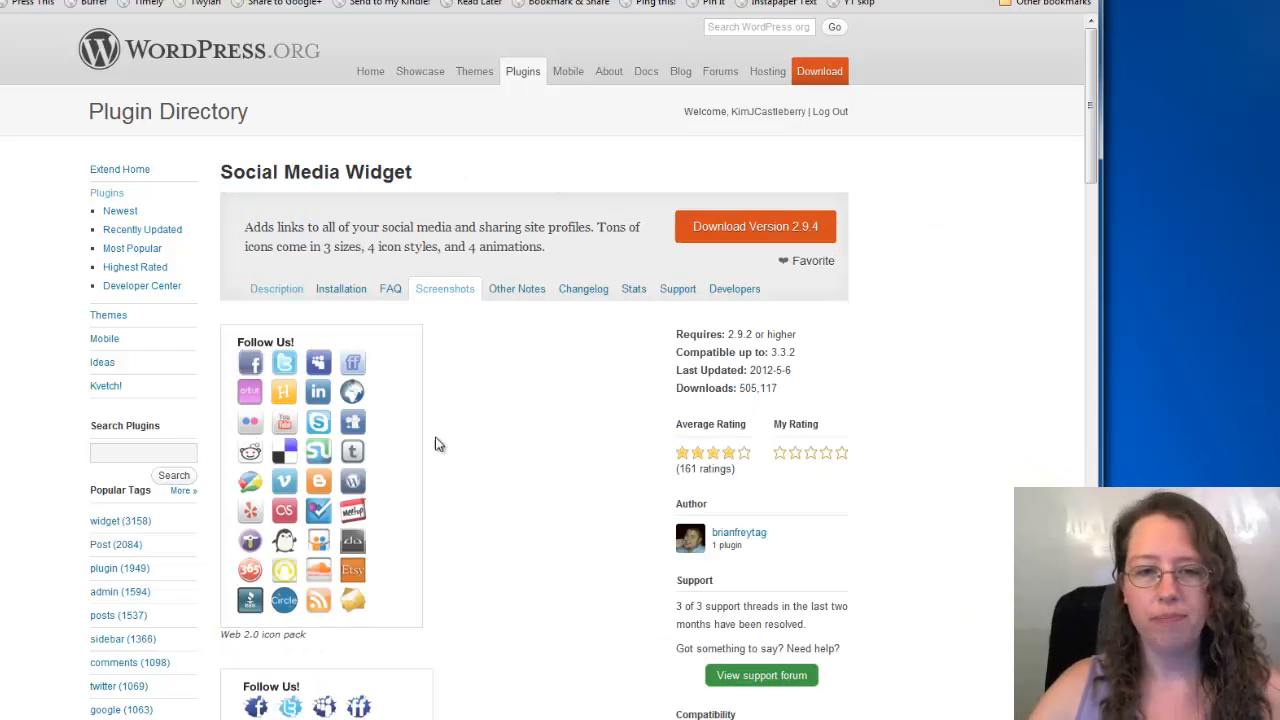
Step: Search the plugin directory for 'social media widget'
{"action": "scroll", "scroll_direction": "down", "scroll_amount": 3}
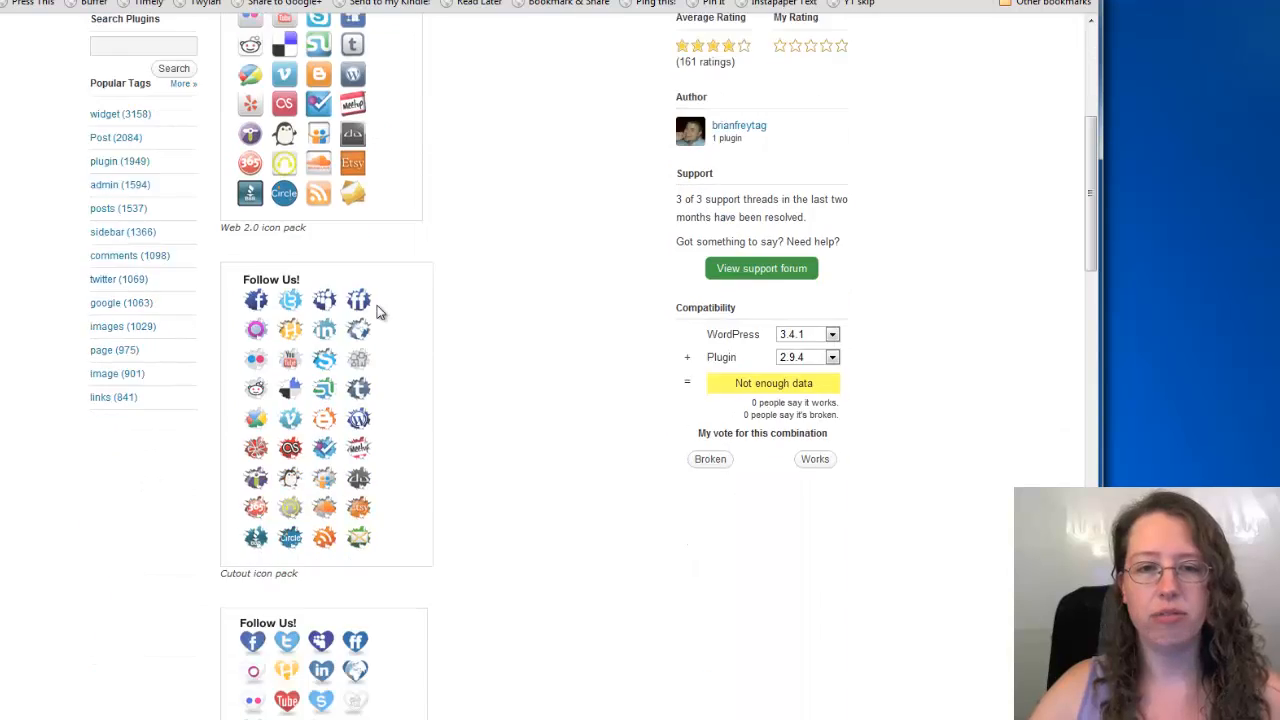
{"action": "scroll", "scroll_direction": "down", "scroll_amount": 3}
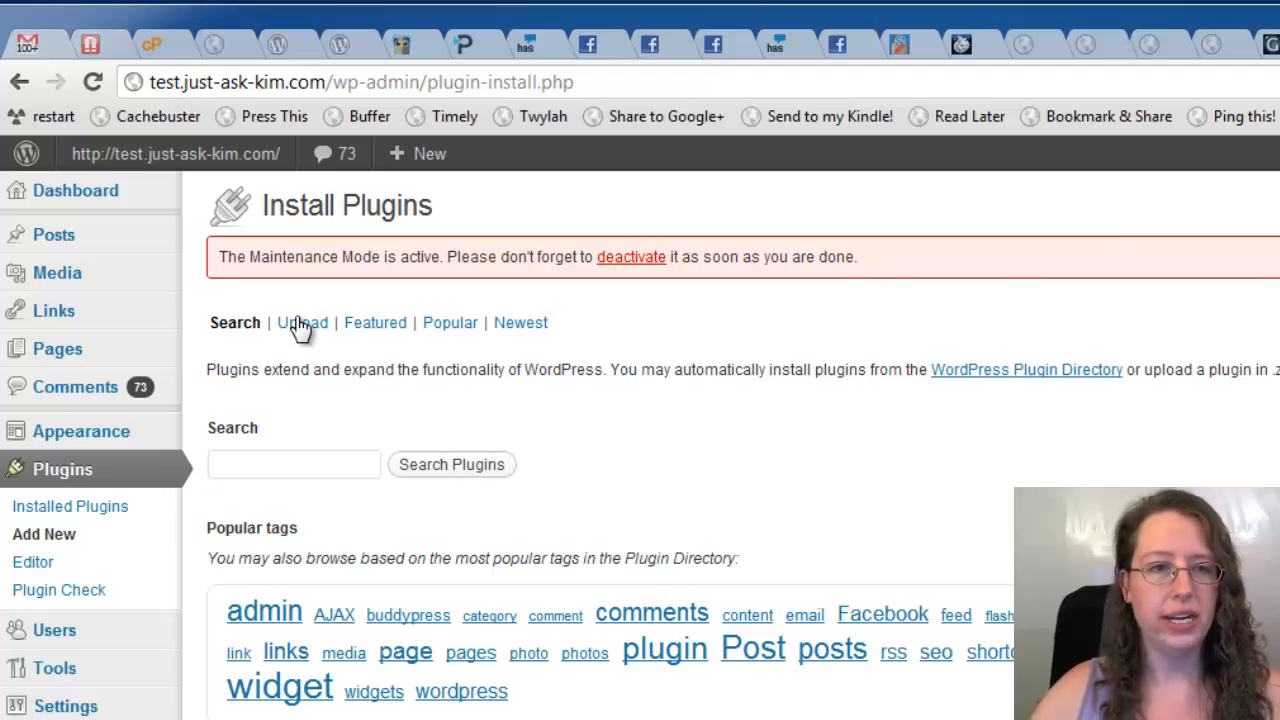
{"action": "type", "text": "social media widg"}
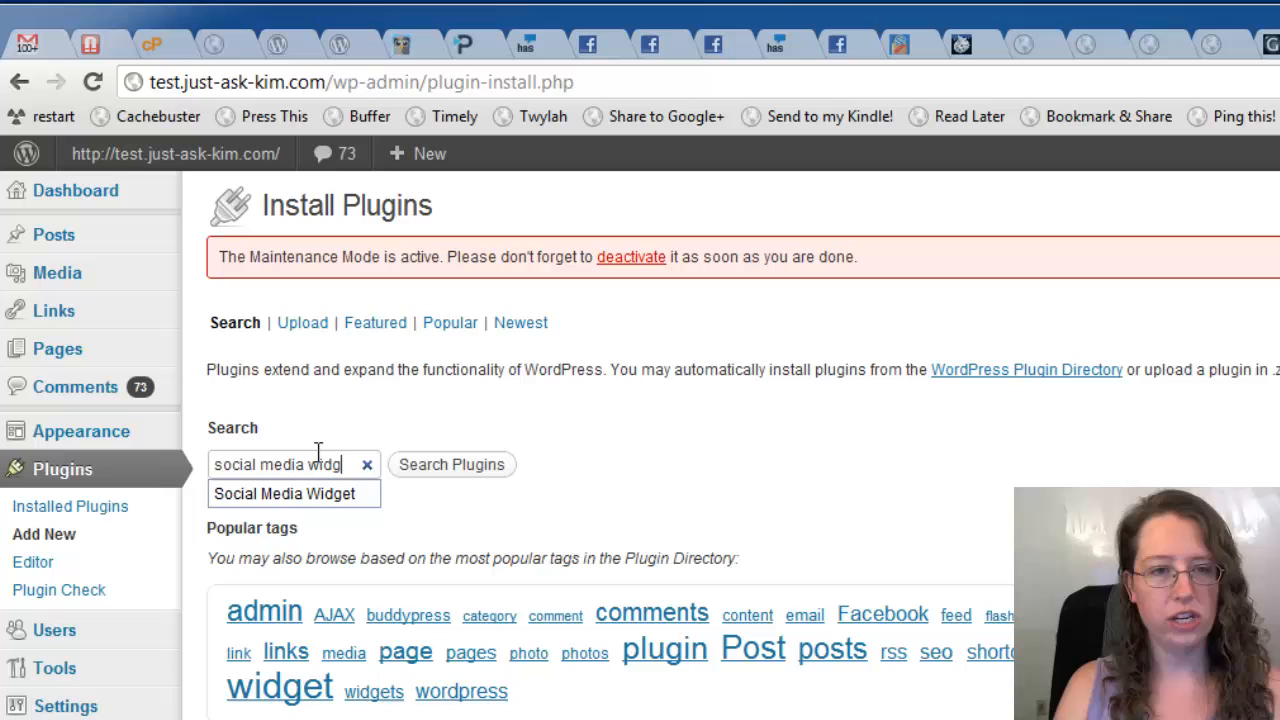
{"action": "left_click", "coordinate": [452, 464]}
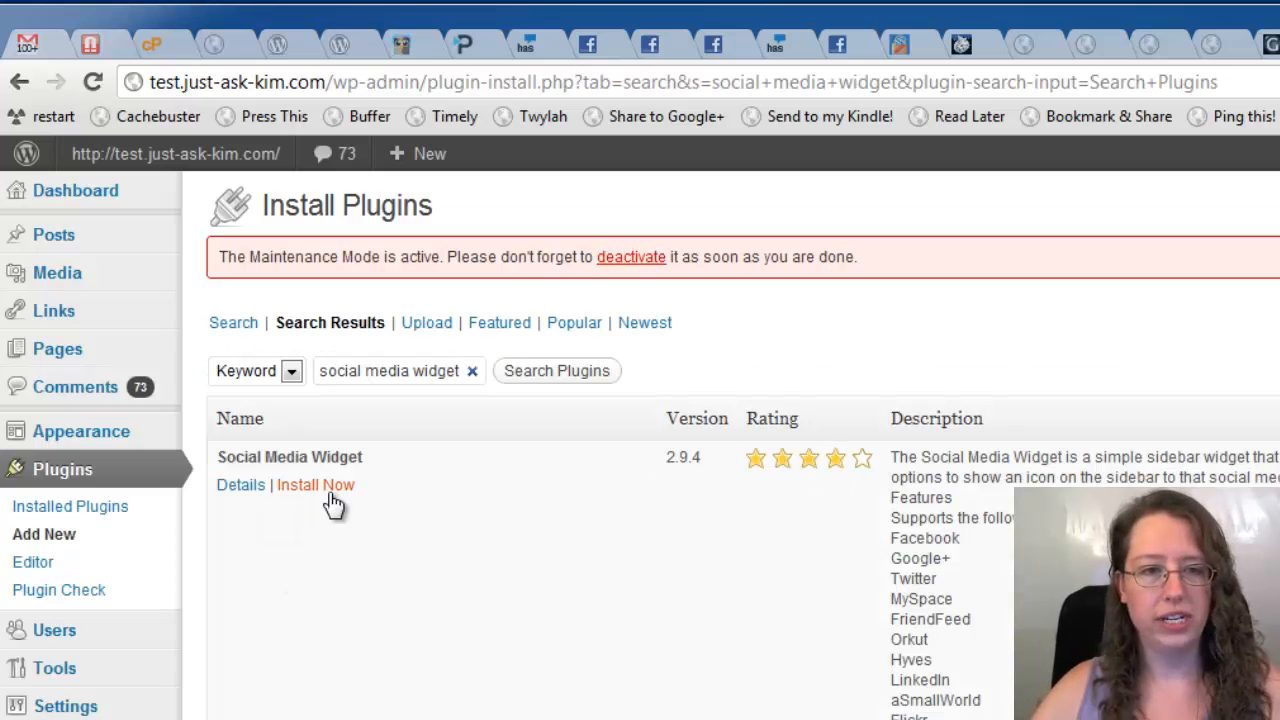
Step: Install the Social Media Widget plugin and activate it
{"action": "left_click", "coordinate": [316, 484]}
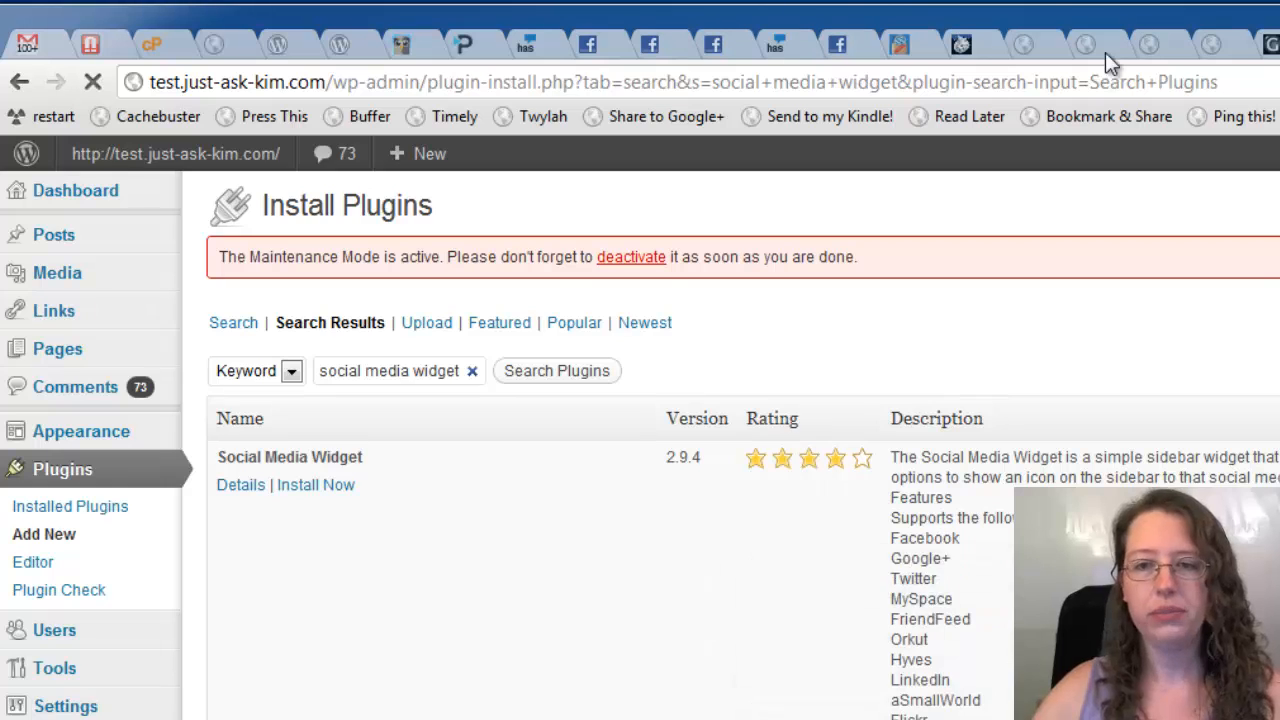
{"action": "left_click", "coordinate": [316, 484]}
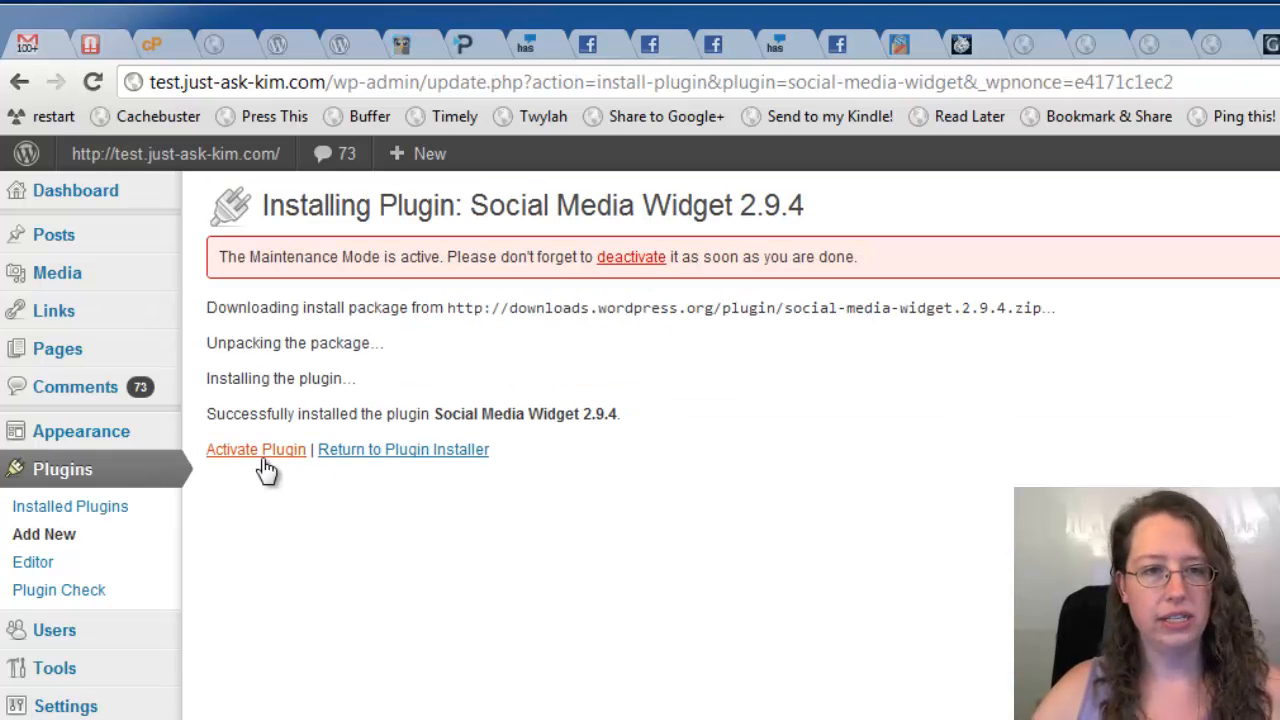
{"action": "left_click", "coordinate": [256, 448]}
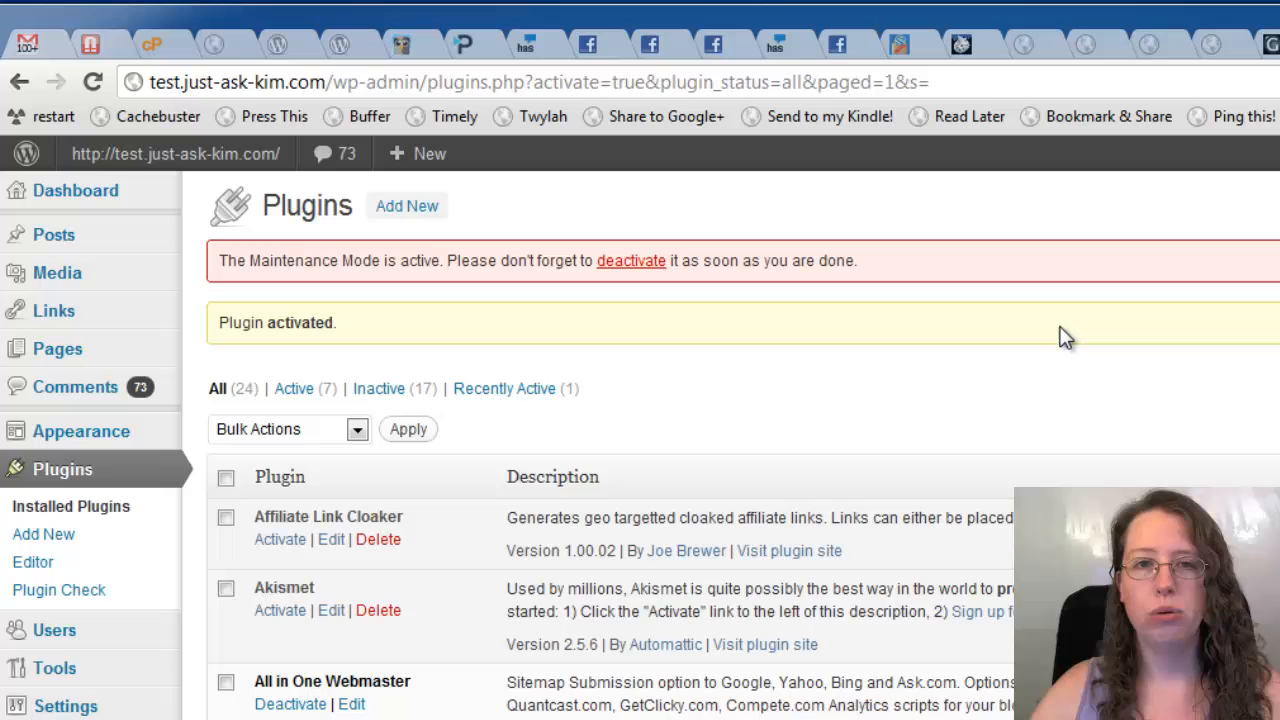
{"action": "mouse_move", "coordinate": [108, 630]}
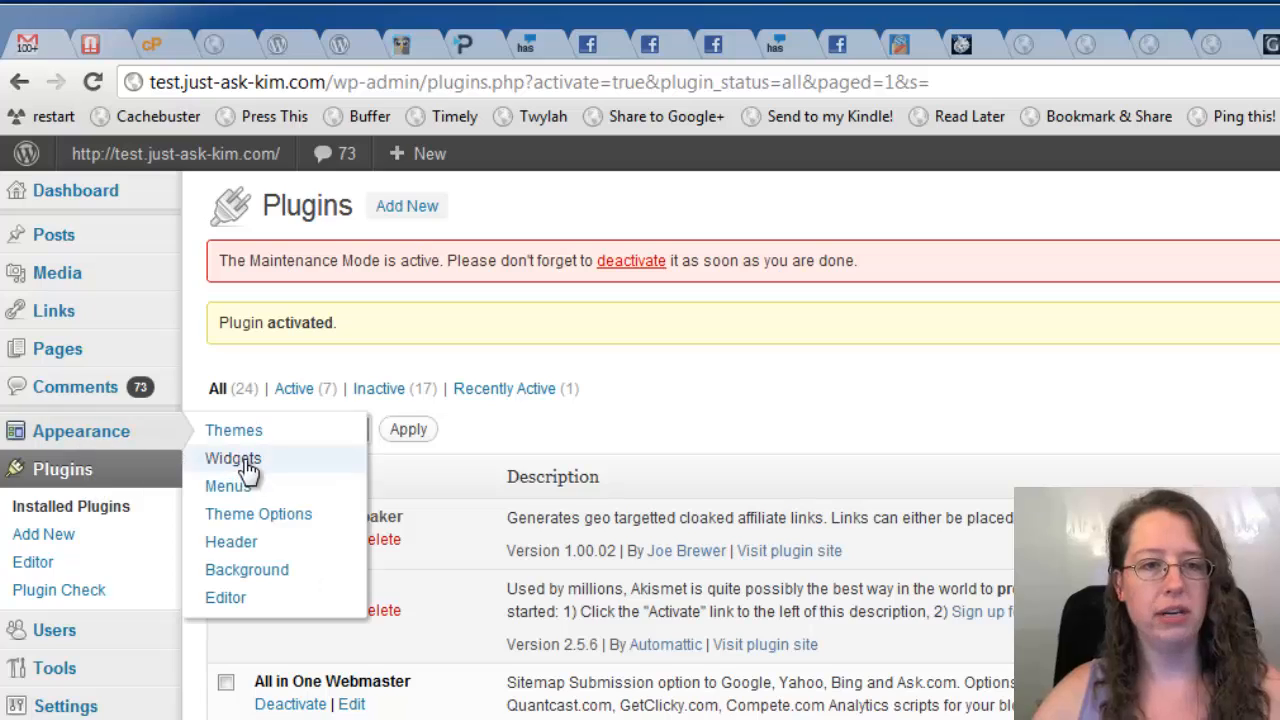
Step: Go to Appearance > Widgets and place Social Media Widget in the Main Sidebar
{"action": "left_click", "coordinate": [232, 458]}
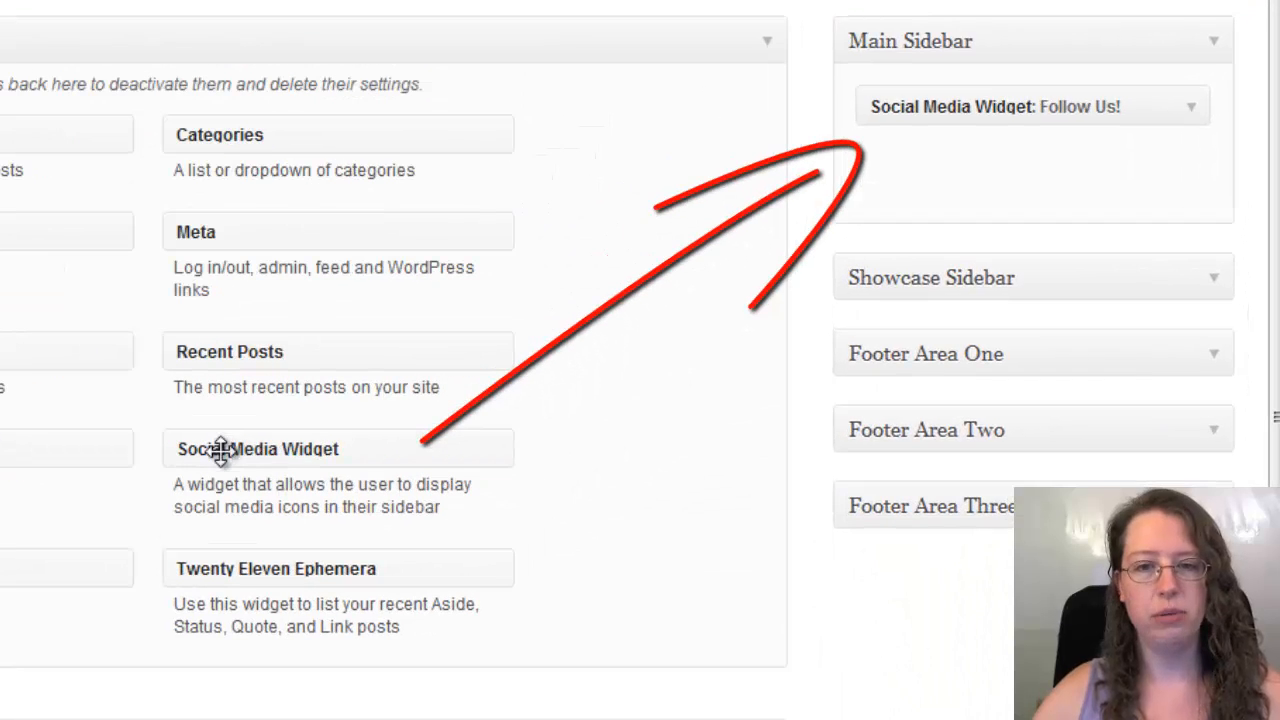
{"action": "mouse_move", "coordinate": [264, 452]}
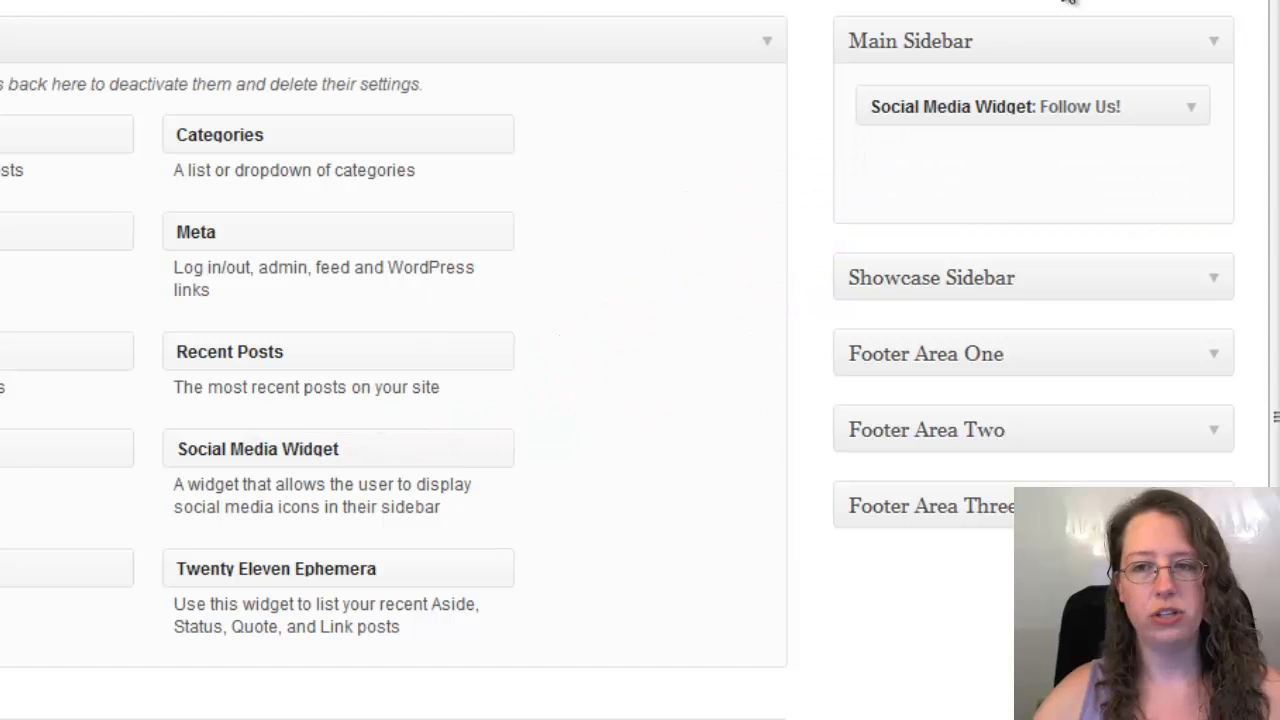
{"action": "scroll", "scroll_direction": "down", "scroll_amount": 3}
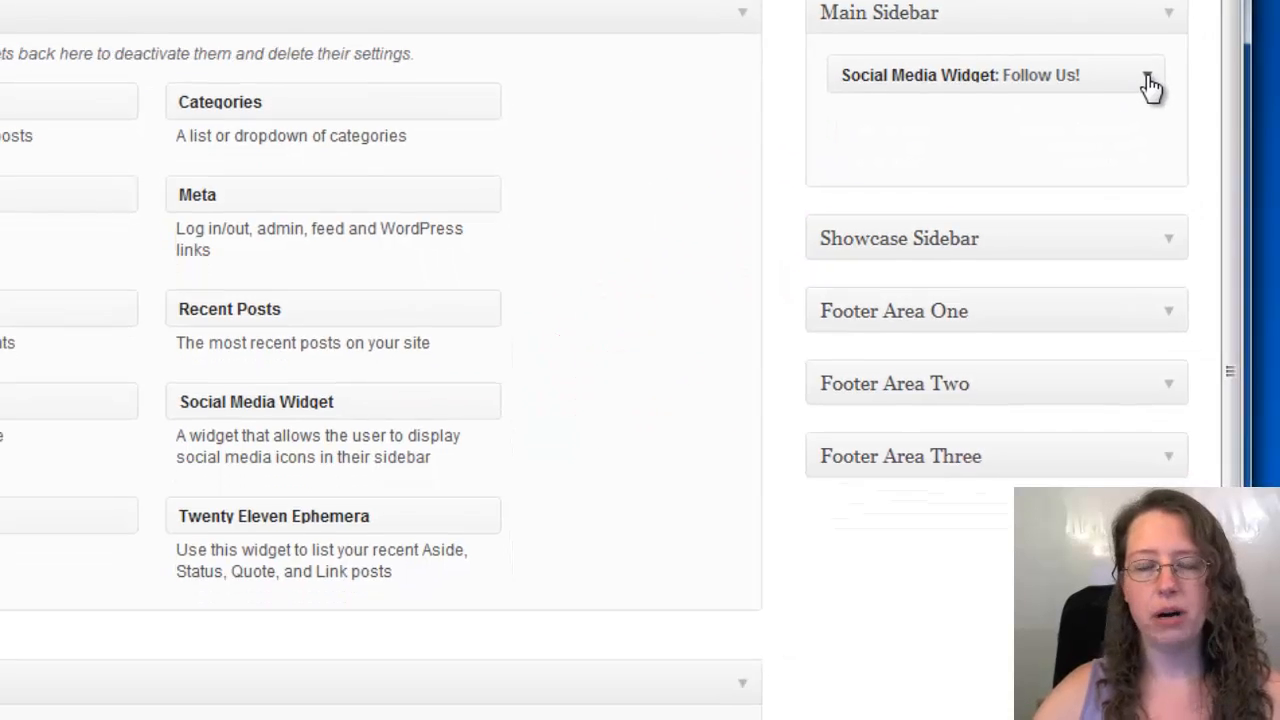
Step: Expand the Social Media Widget in Main Sidebar and review its settings and profile URL fields
{"action": "left_click", "coordinate": [960, 76]}
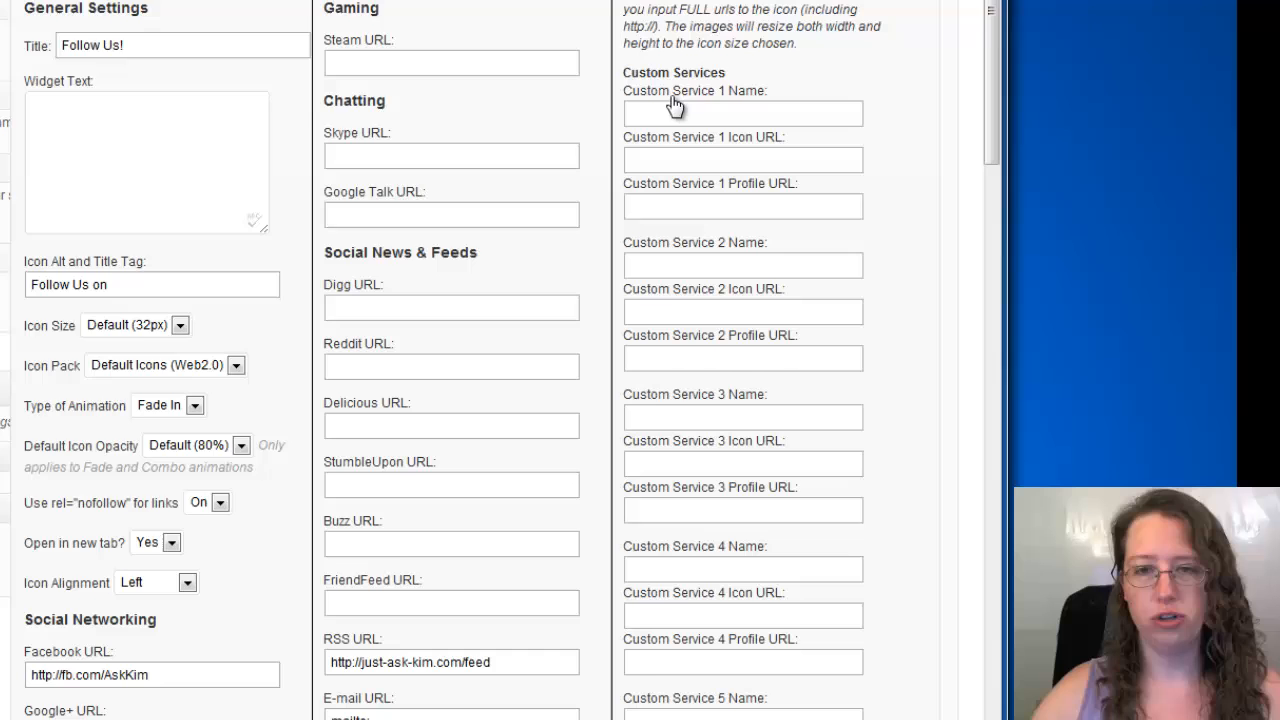
{"action": "scroll", "scroll_direction": "down", "scroll_amount": 3}
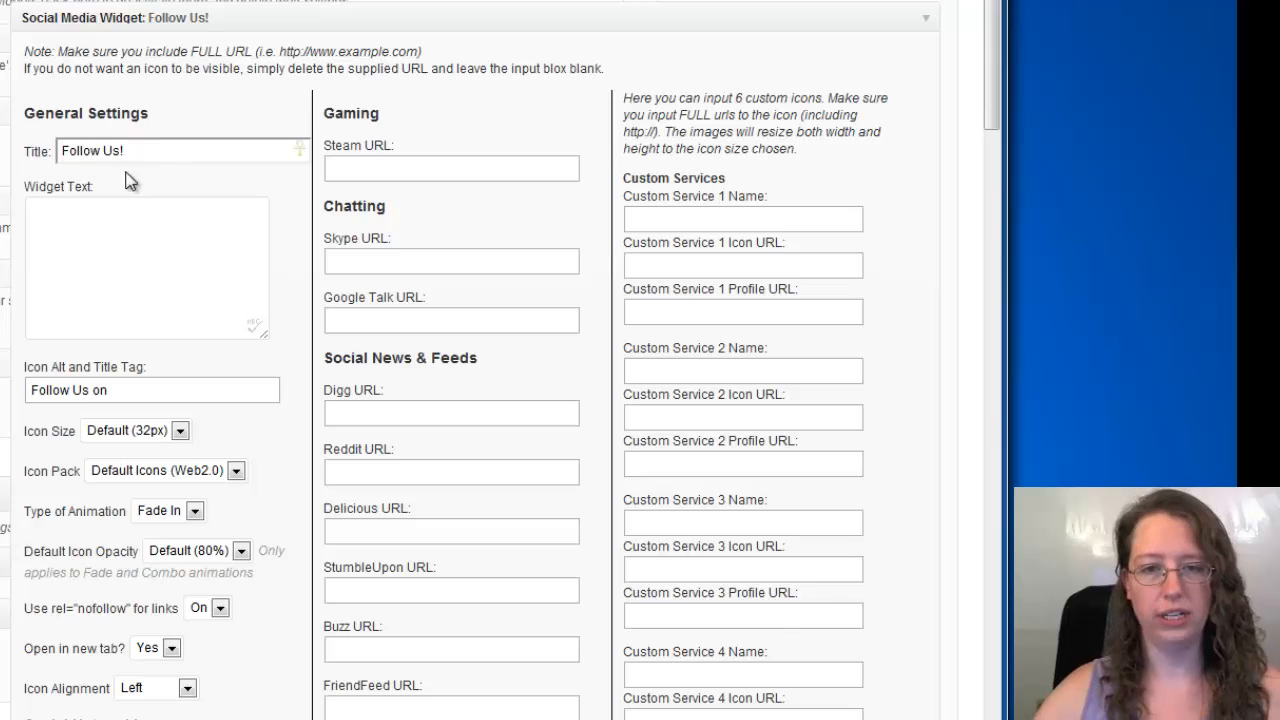
{"action": "scroll", "scroll_direction": "down", "scroll_amount": 3}
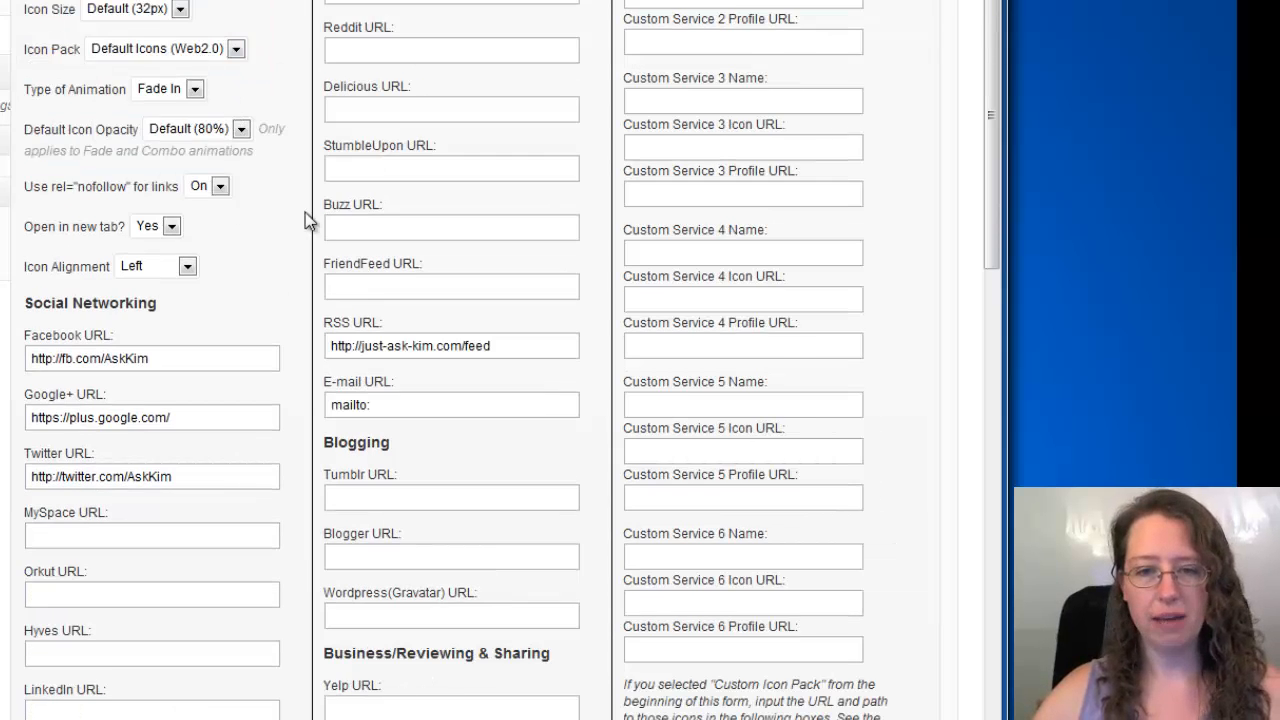
{"action": "scroll", "scroll_direction": "down", "scroll_amount": 3}
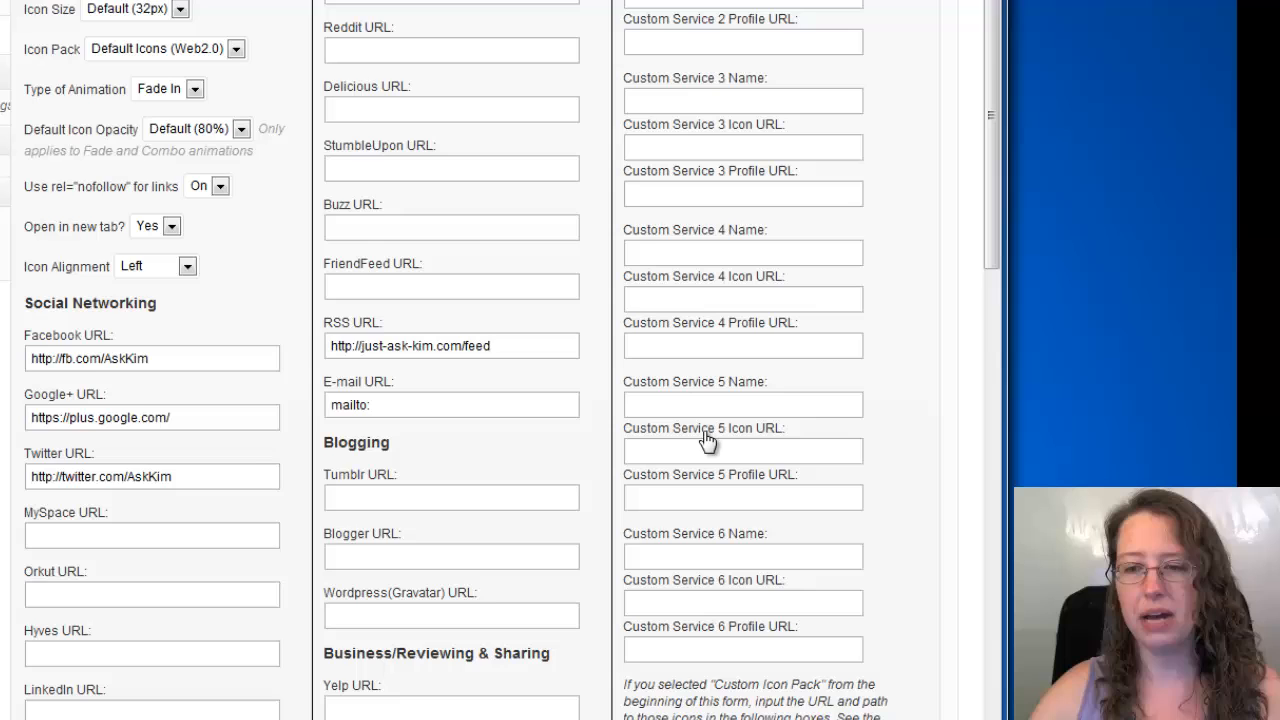
{"action": "scroll", "scroll_direction": "up", "scroll_amount": 3}
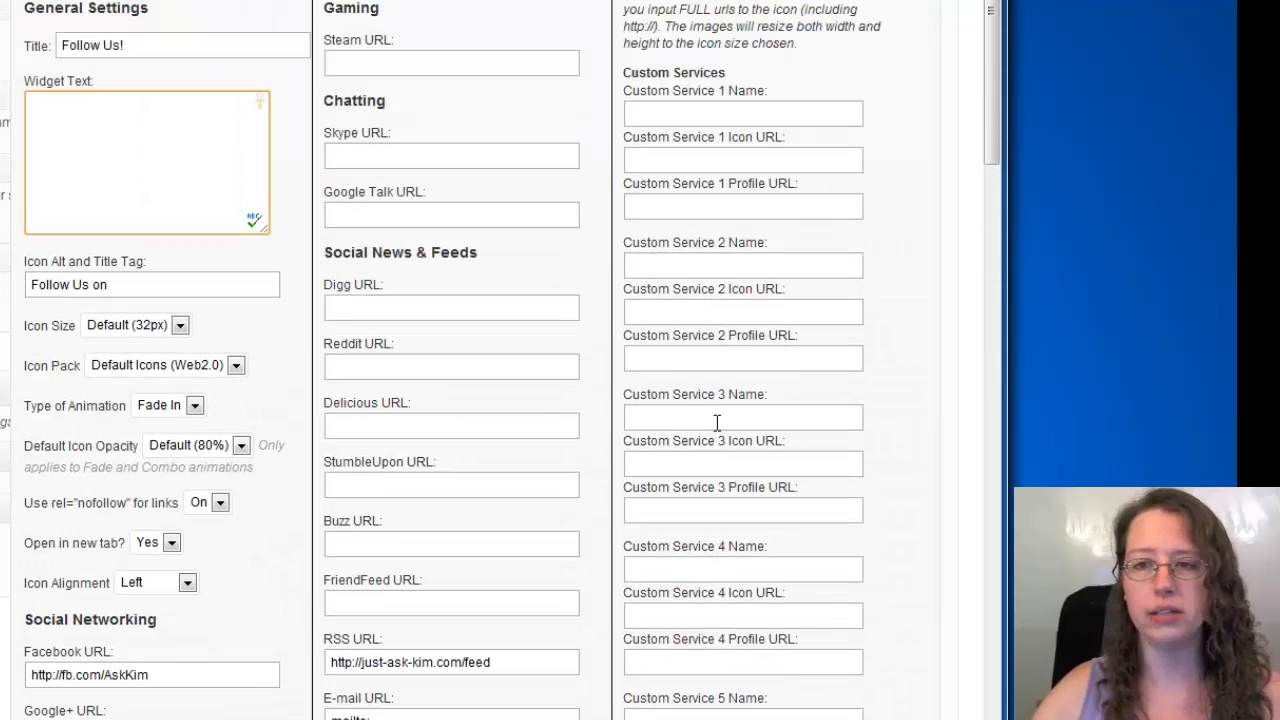
{"action": "mouse_move", "coordinate": [552, 300]}
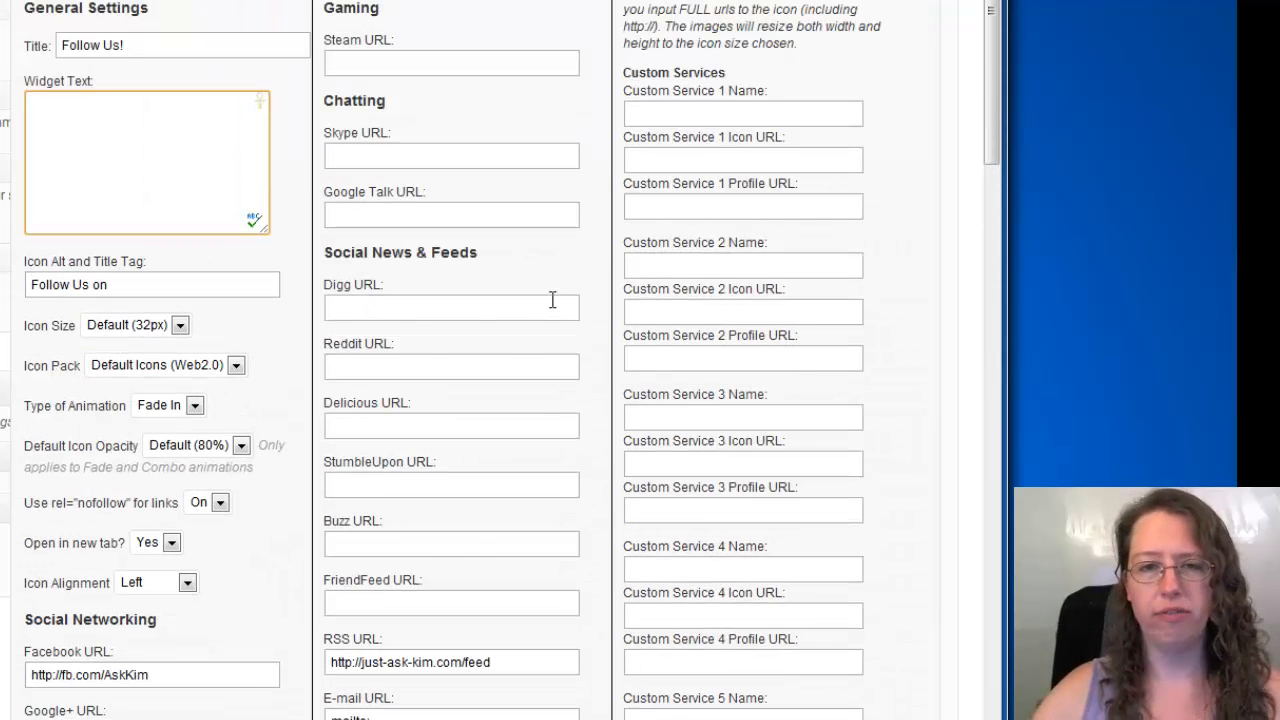
{"action": "scroll", "scroll_direction": "down", "scroll_amount": 3}
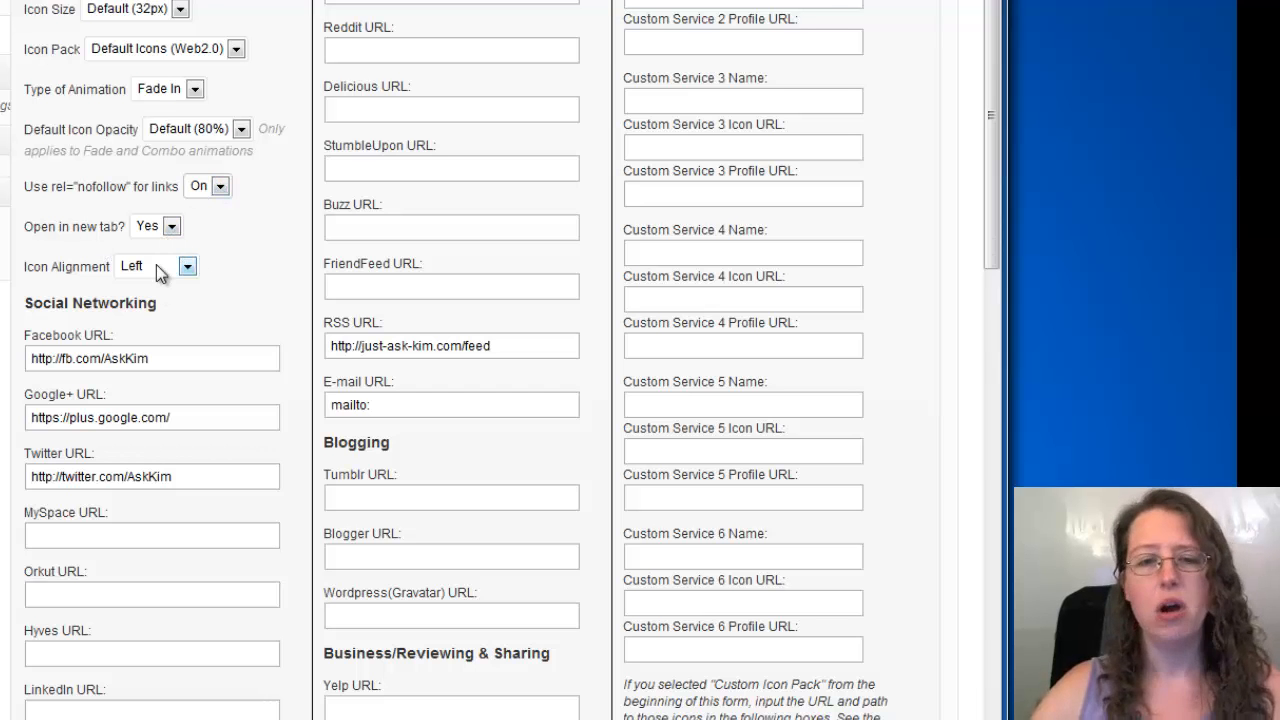
Step: Set Icon Alignment to Centered, keeping Fade In animation and 32px icon size
{"action": "left_click", "coordinate": [186, 264]}
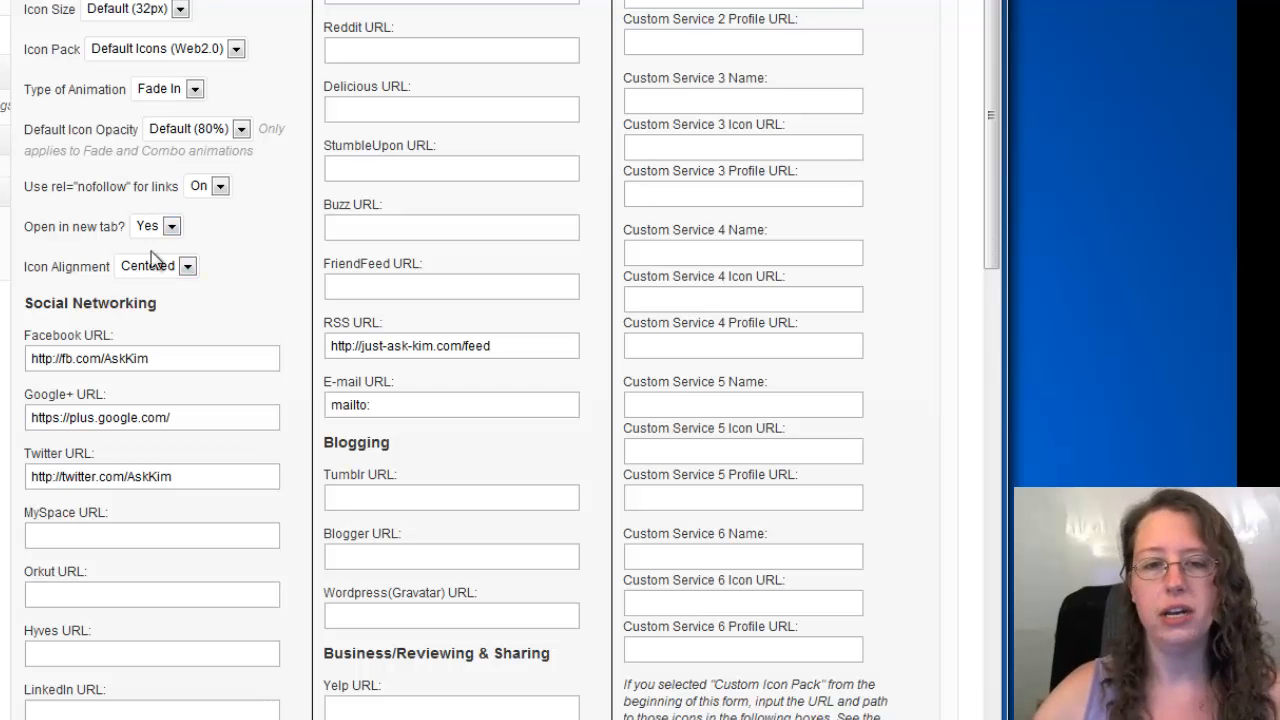
{"action": "left_click", "coordinate": [194, 88]}
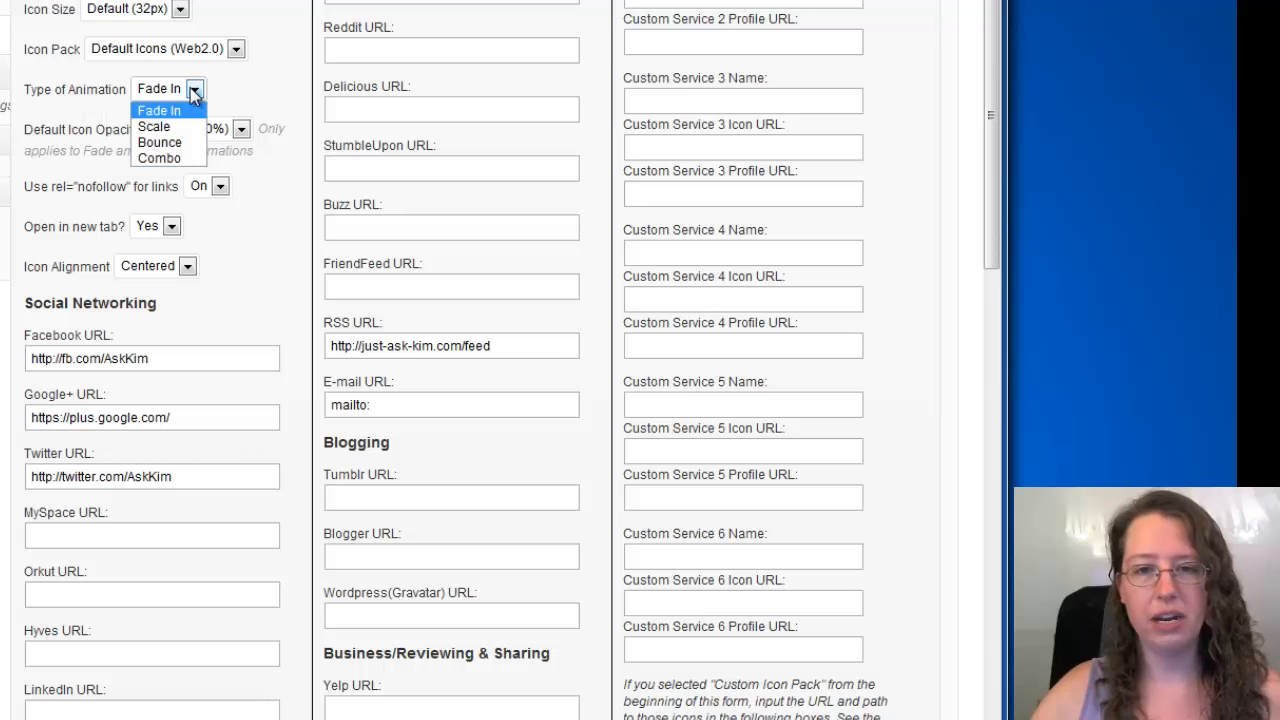
{"action": "left_click", "coordinate": [158, 110]}
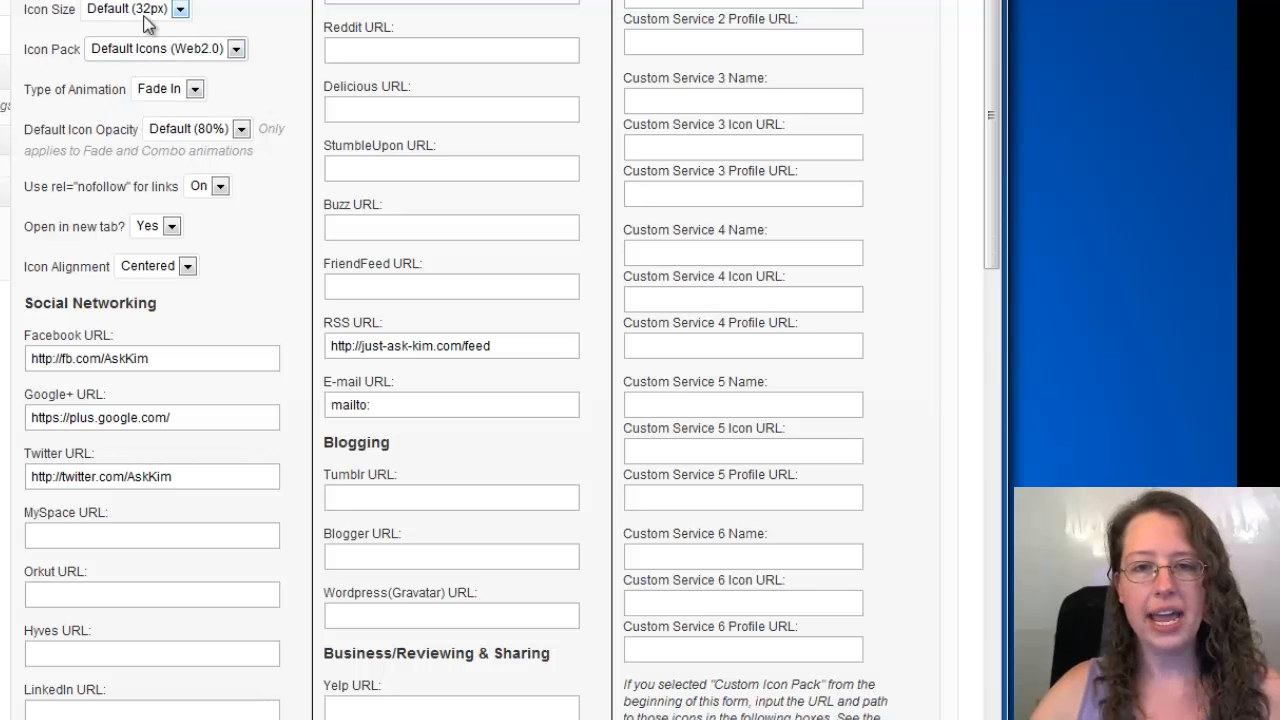
{"action": "left_click", "coordinate": [178, 8]}
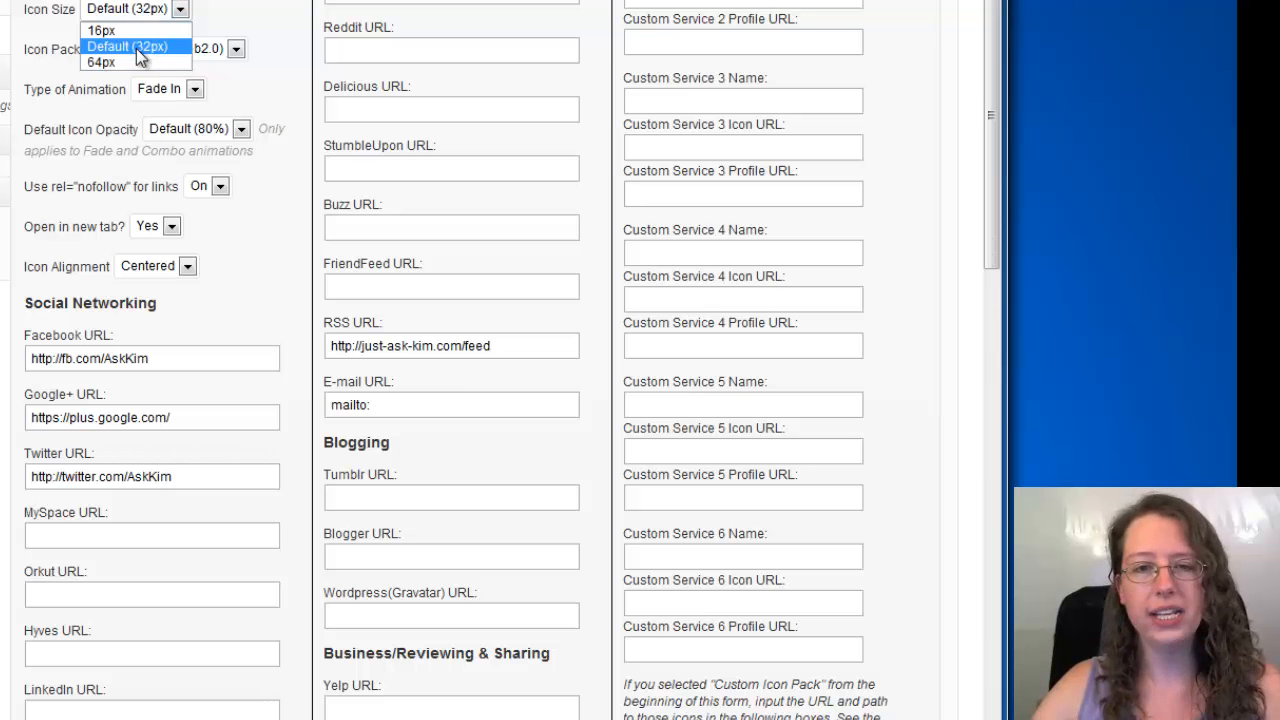
{"action": "scroll", "scroll_direction": "down", "scroll_amount": 3}
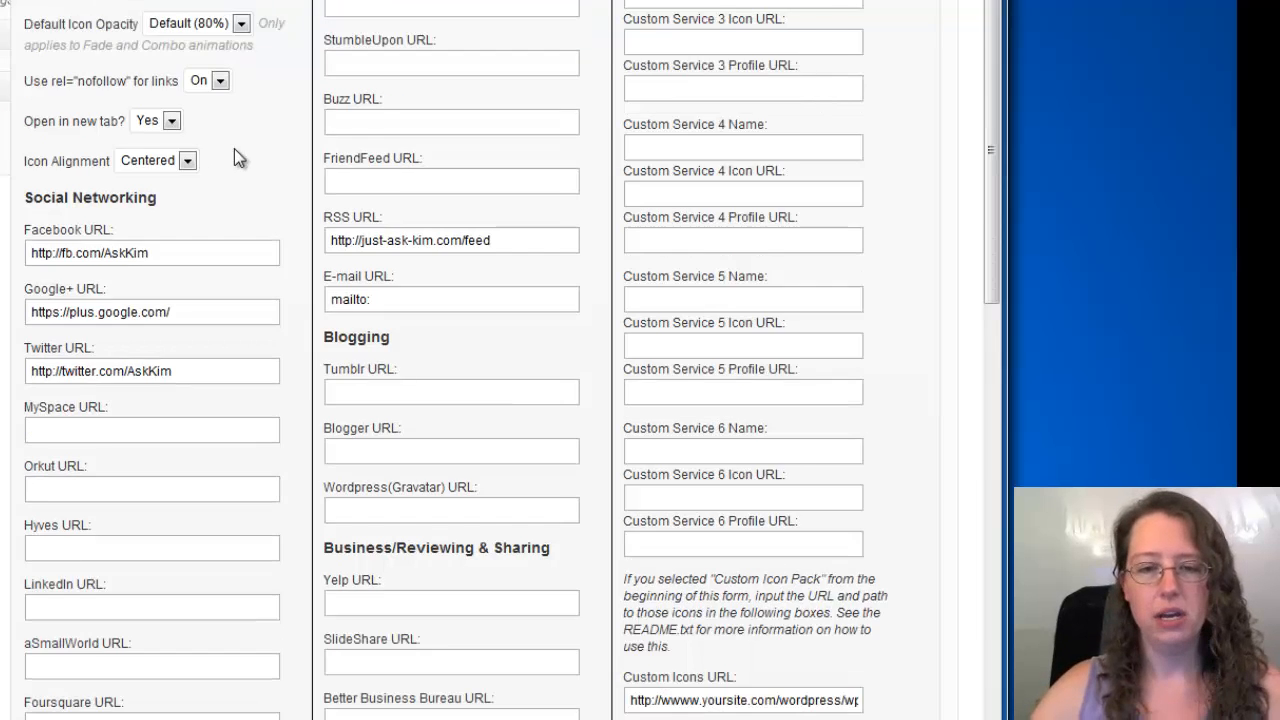
{"action": "scroll", "scroll_direction": "down", "scroll_amount": 3}
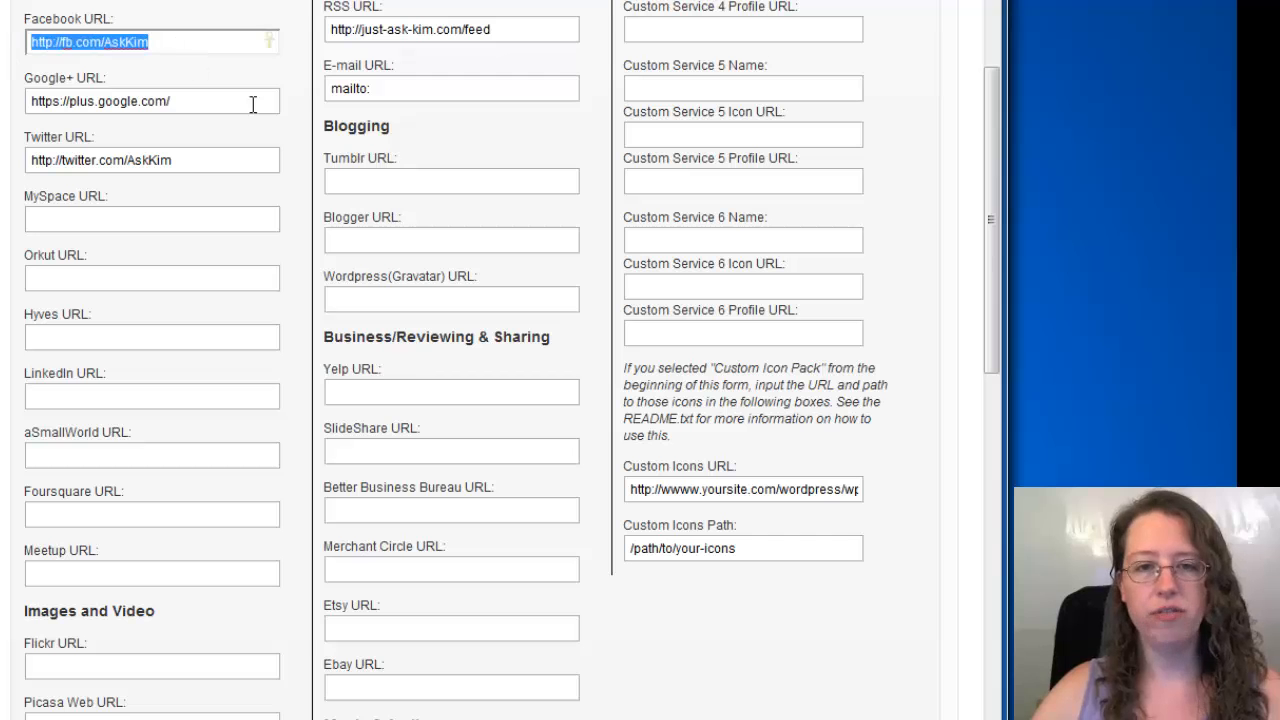
{"action": "left_click", "coordinate": [152, 160]}
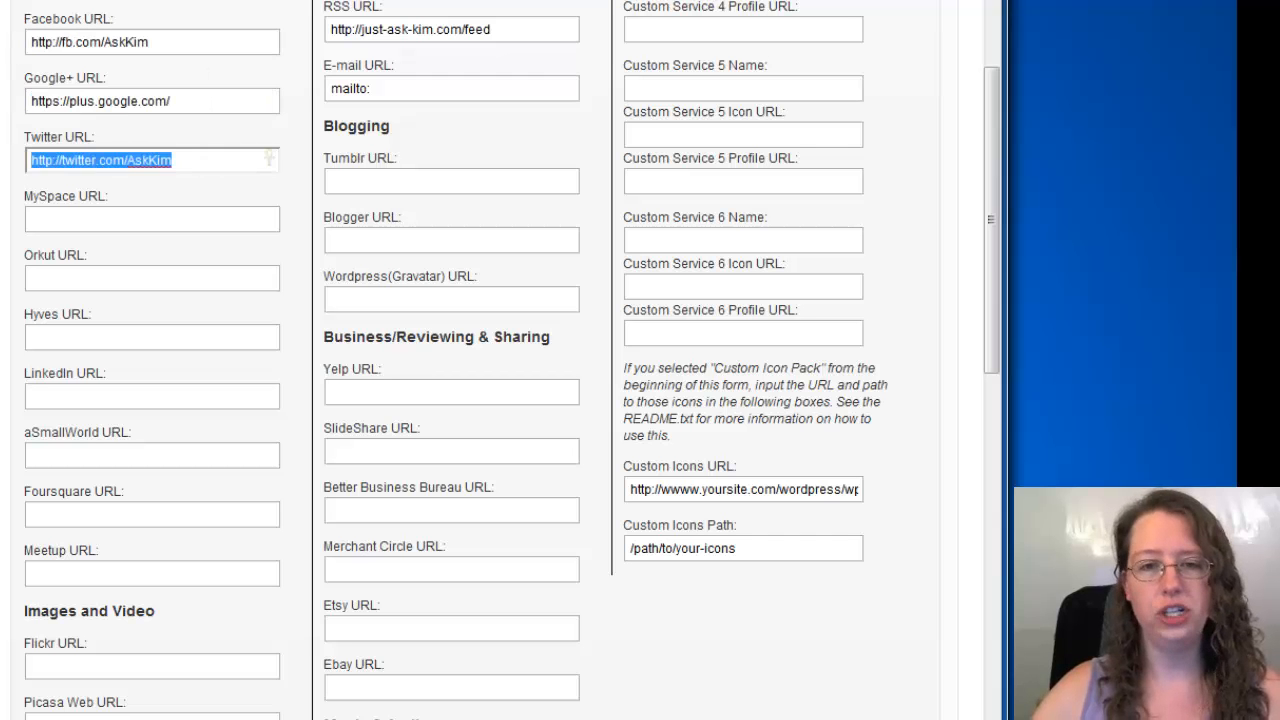
{"action": "scroll", "scroll_direction": "down", "scroll_amount": 3}
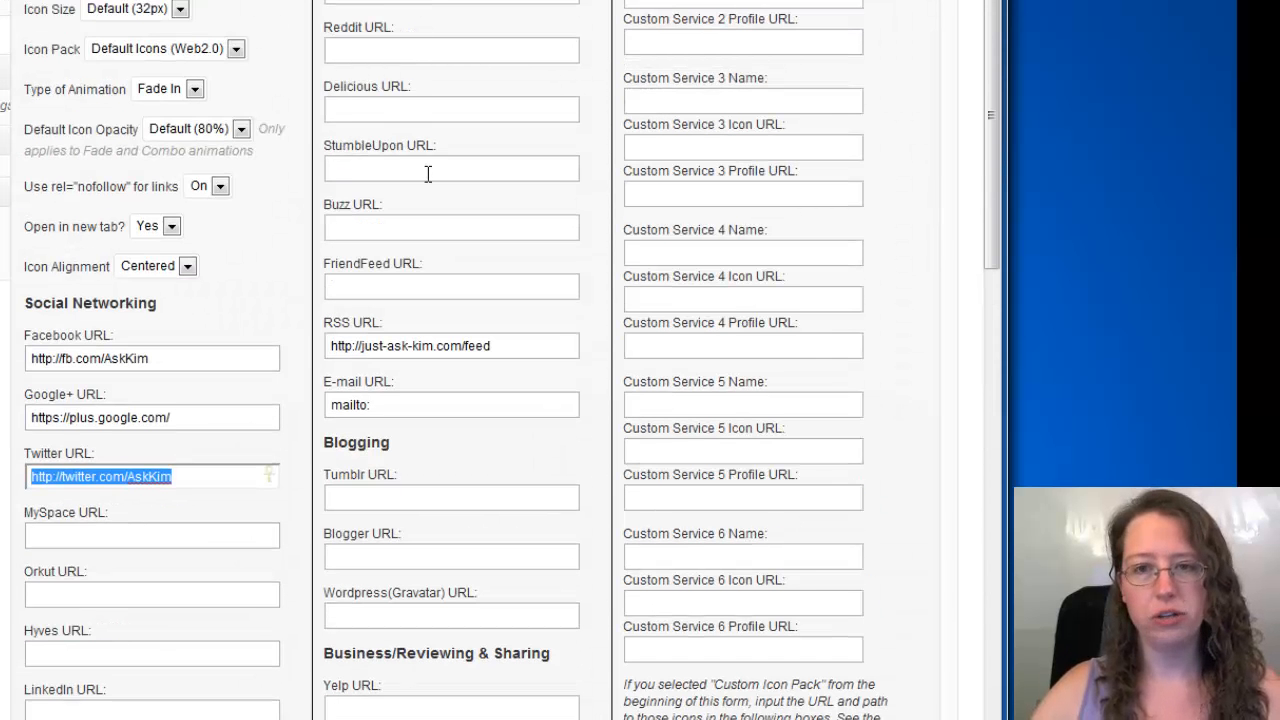
{"action": "scroll", "scroll_direction": "down", "scroll_amount": 3}
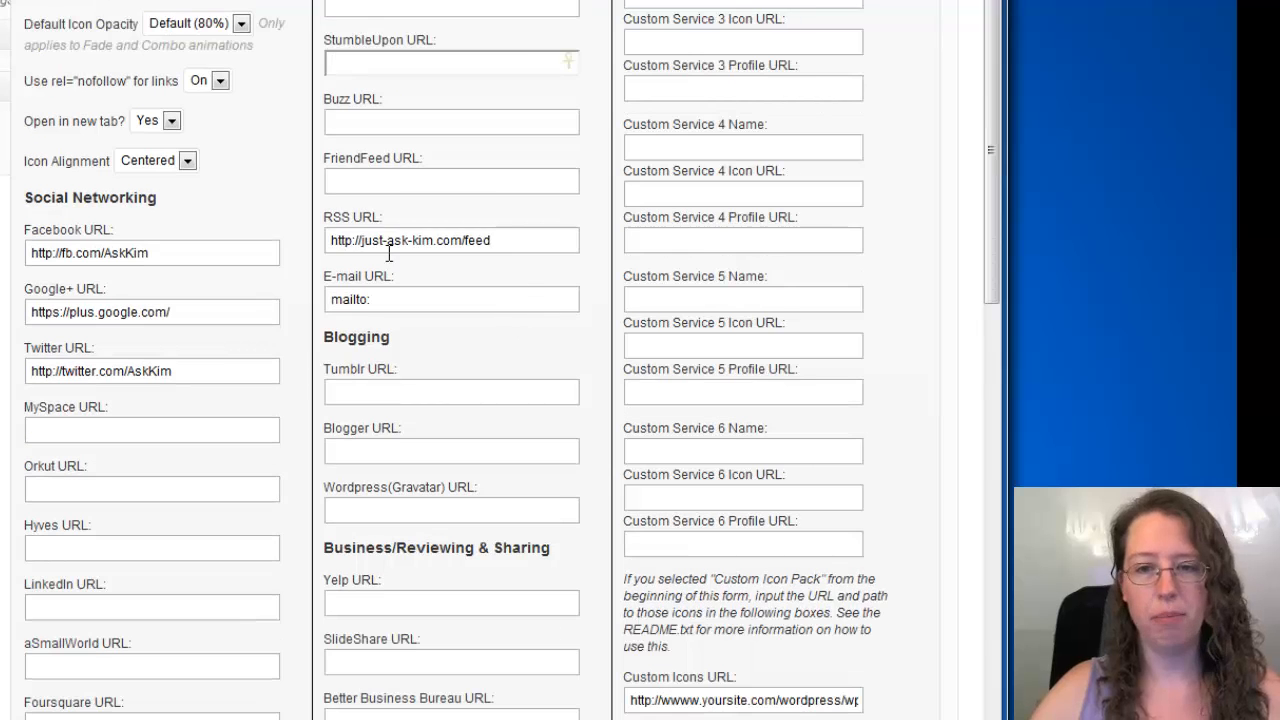
{"action": "scroll", "scroll_direction": "down", "scroll_amount": 3}
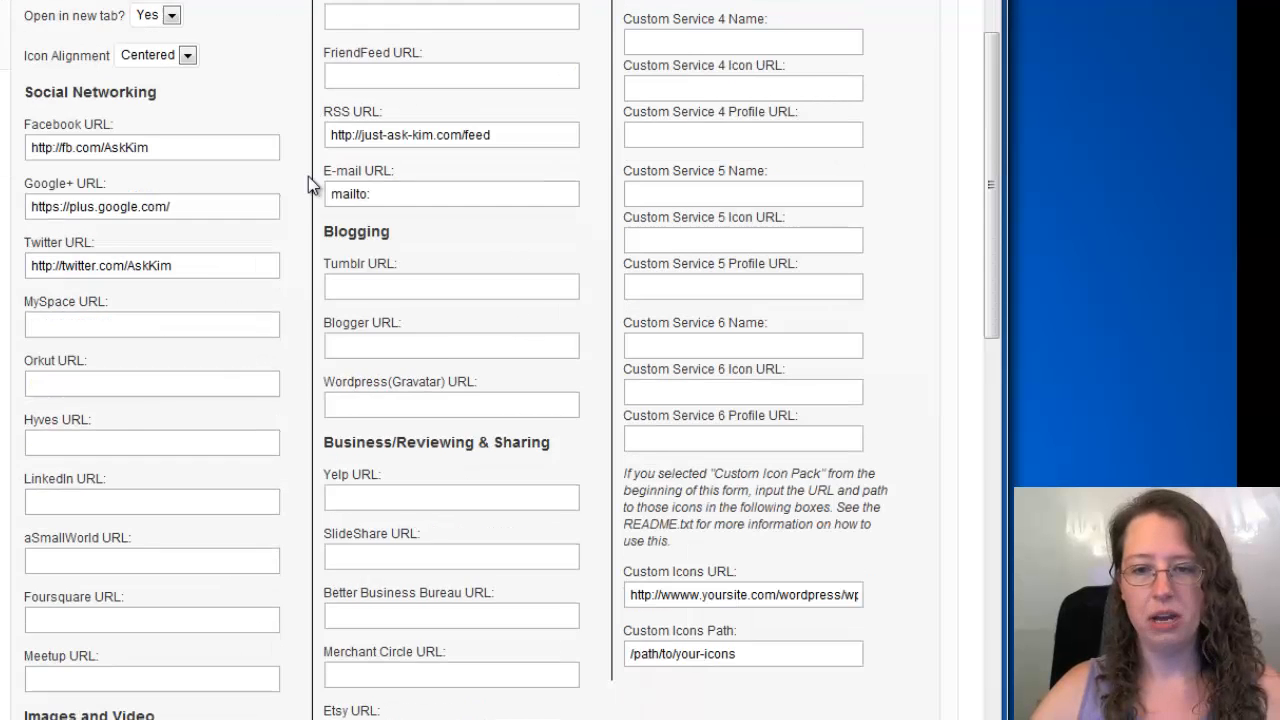
{"action": "mouse_move", "coordinate": [156, 182]}
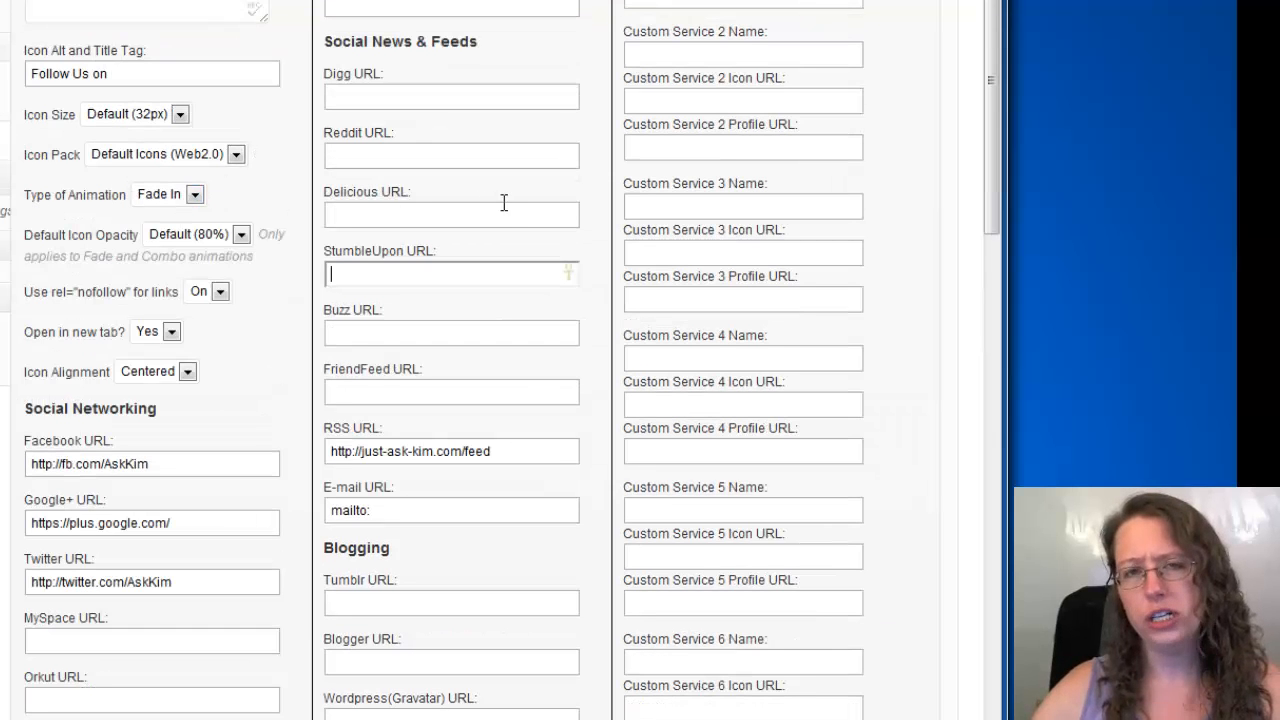
{"action": "mouse_move", "coordinate": [512, 182]}
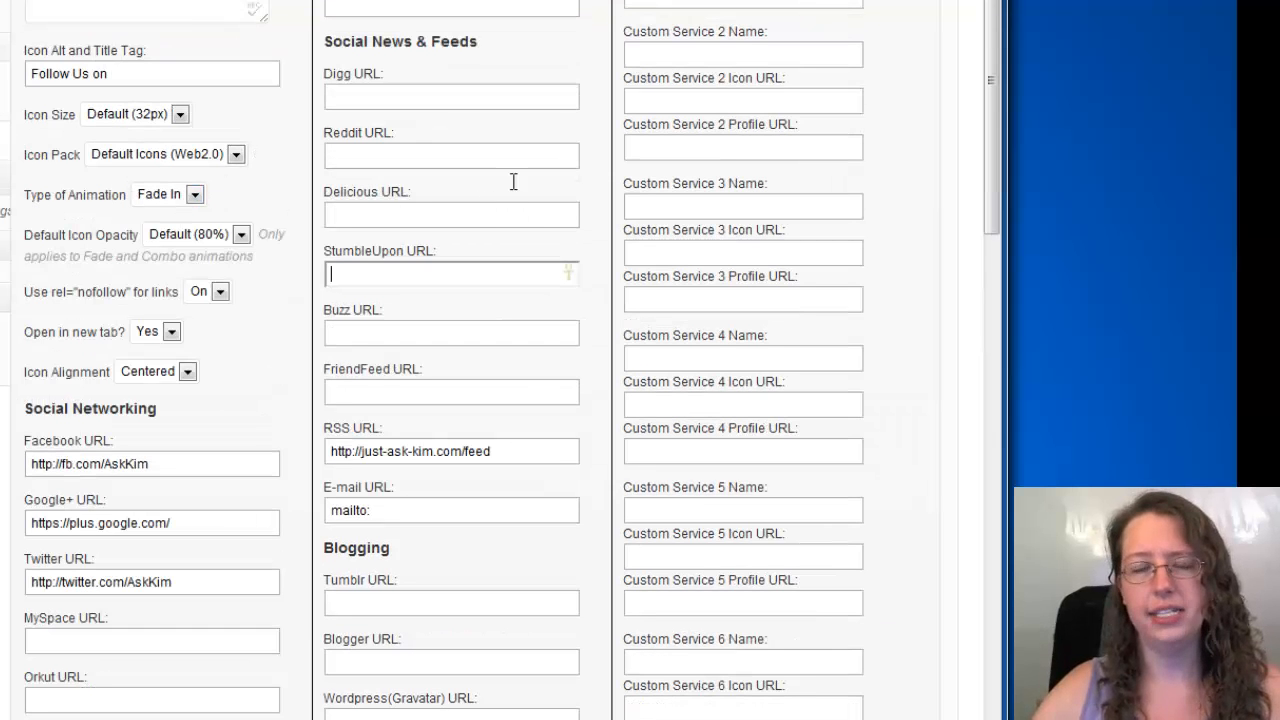
{"action": "mouse_move", "coordinate": [596, 192]}
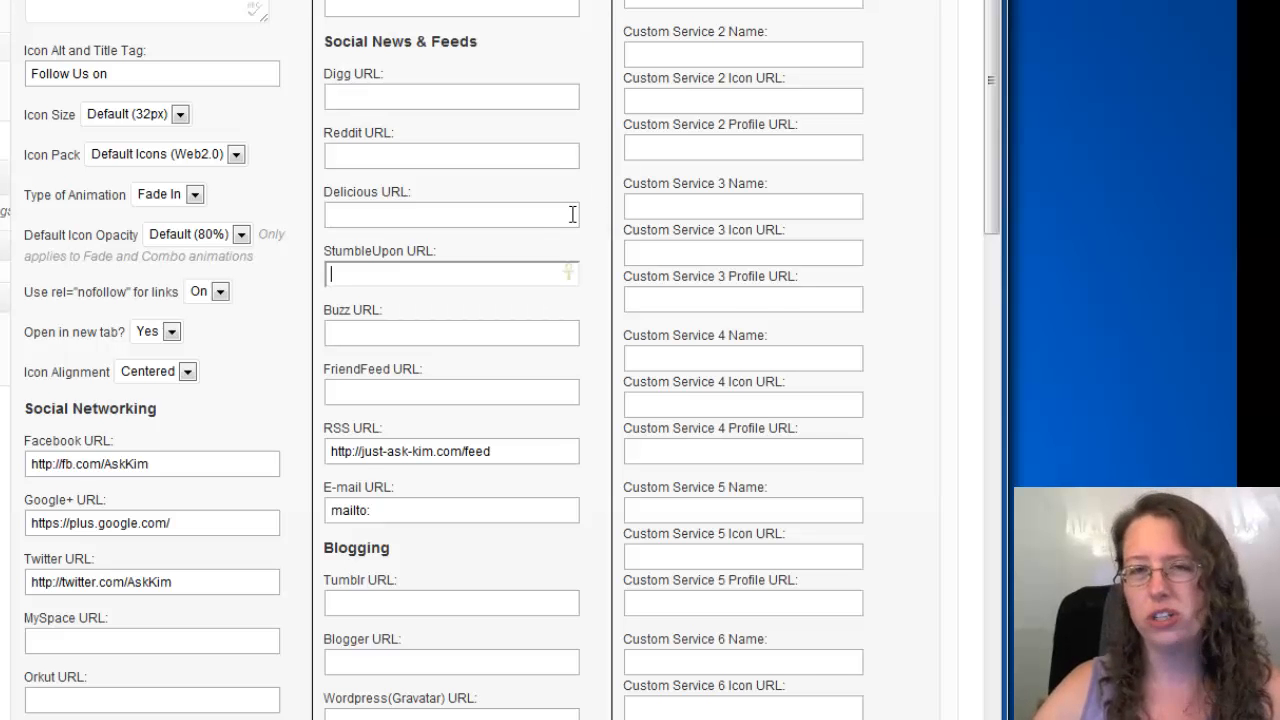
Step: Scroll to the bottom of the widget panel to reach the Save button
{"action": "scroll", "scroll_direction": "down", "scroll_amount": 3}
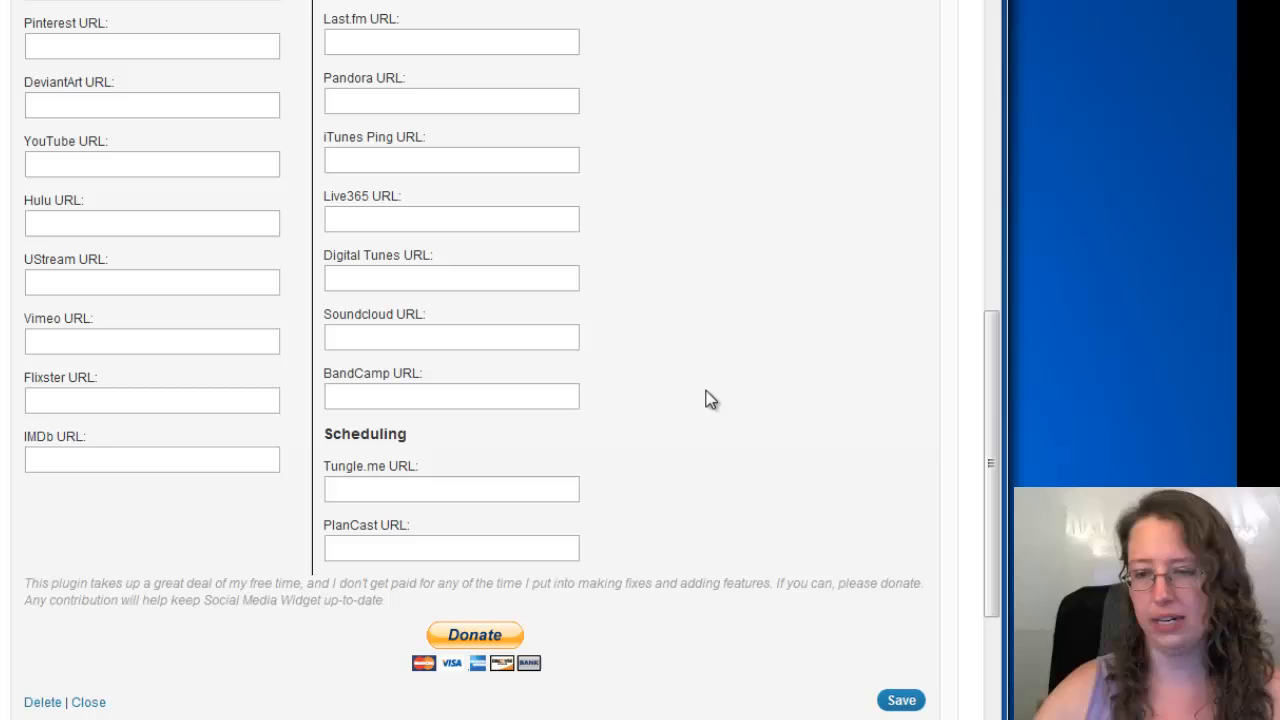
{"action": "scroll", "scroll_direction": "down", "scroll_amount": 3}
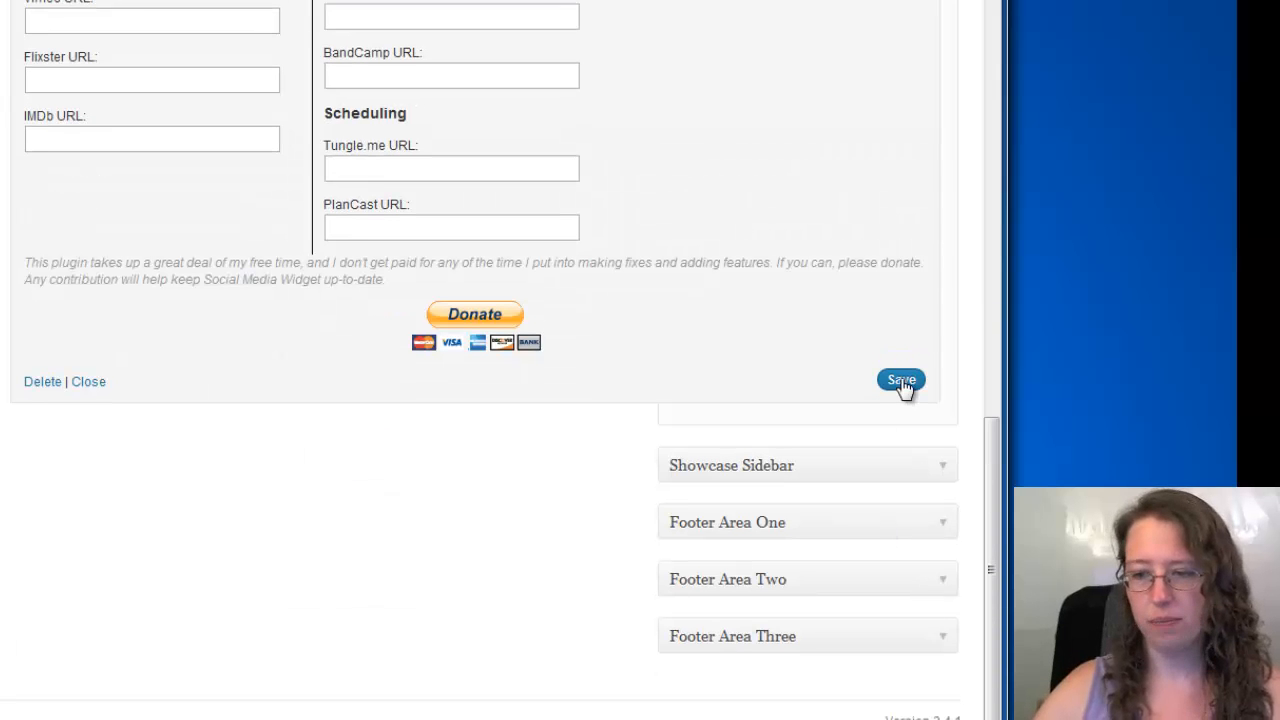
{"action": "scroll", "scroll_direction": "up", "scroll_amount": 3}
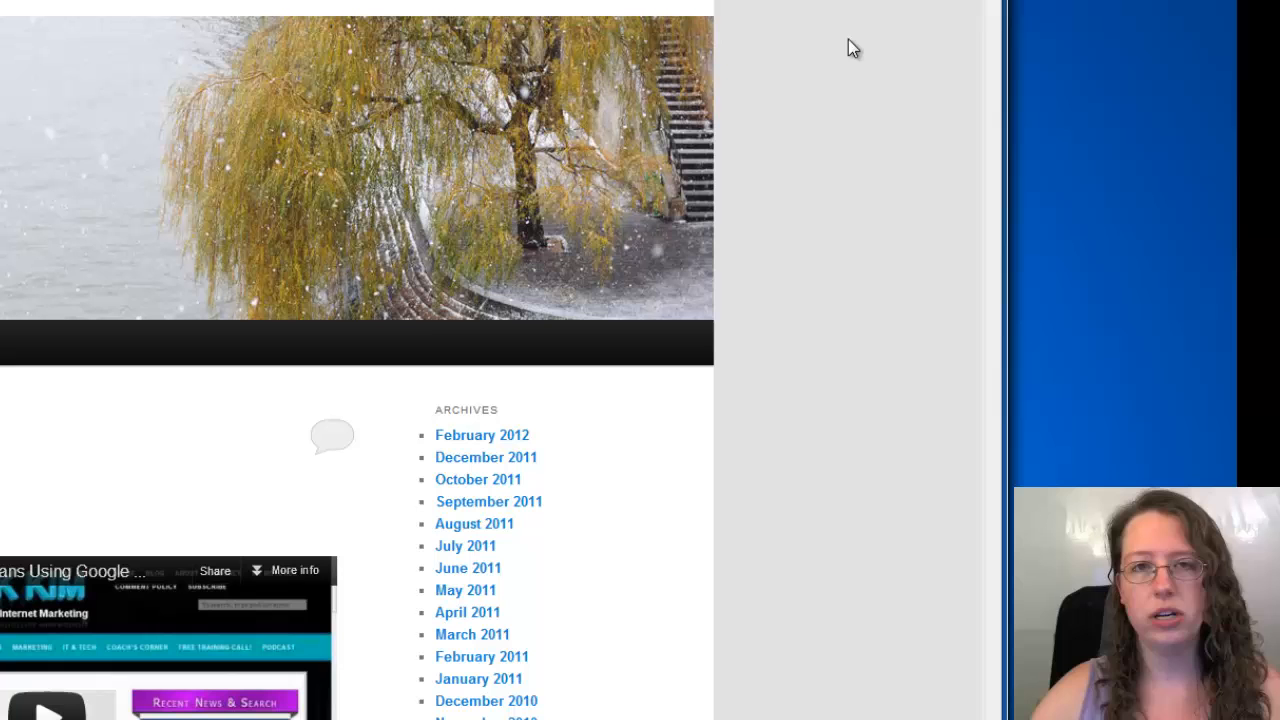
Step: View the site's sidebar showing the Follow Us! heading with its social icons
{"action": "scroll", "scroll_direction": "down", "scroll_amount": 3}
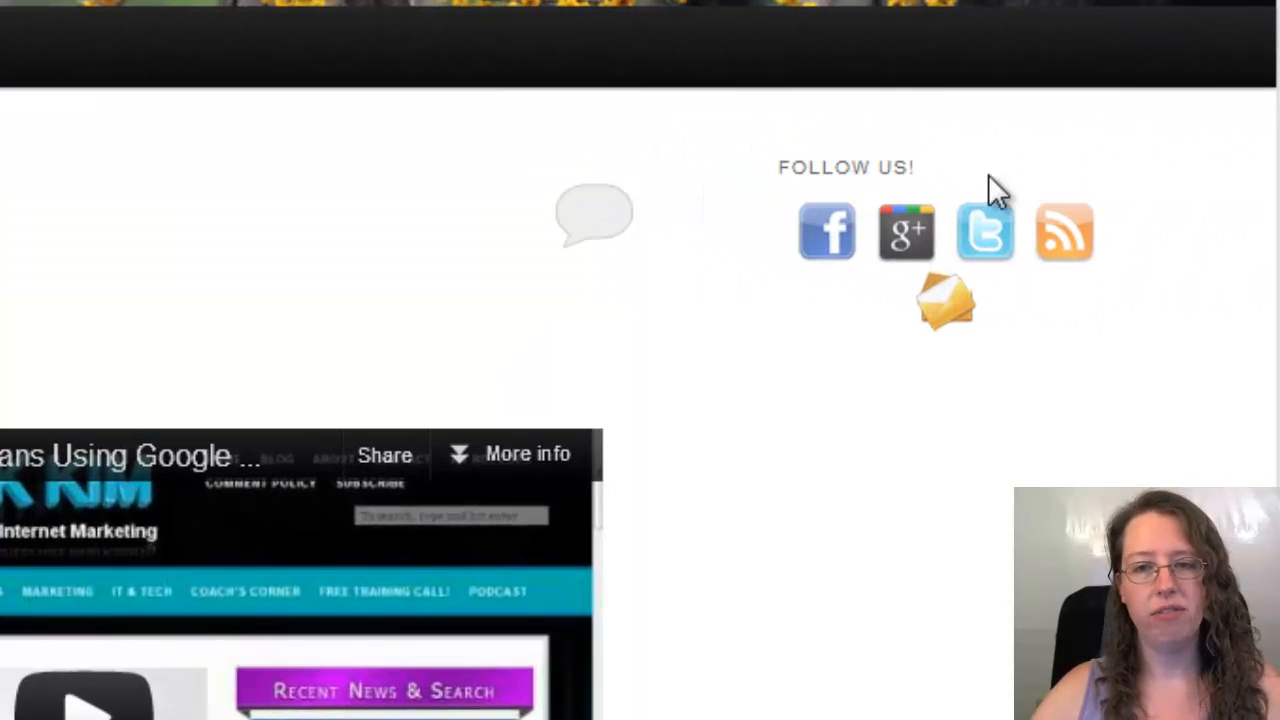
{"action": "mouse_move", "coordinate": [944, 304]}
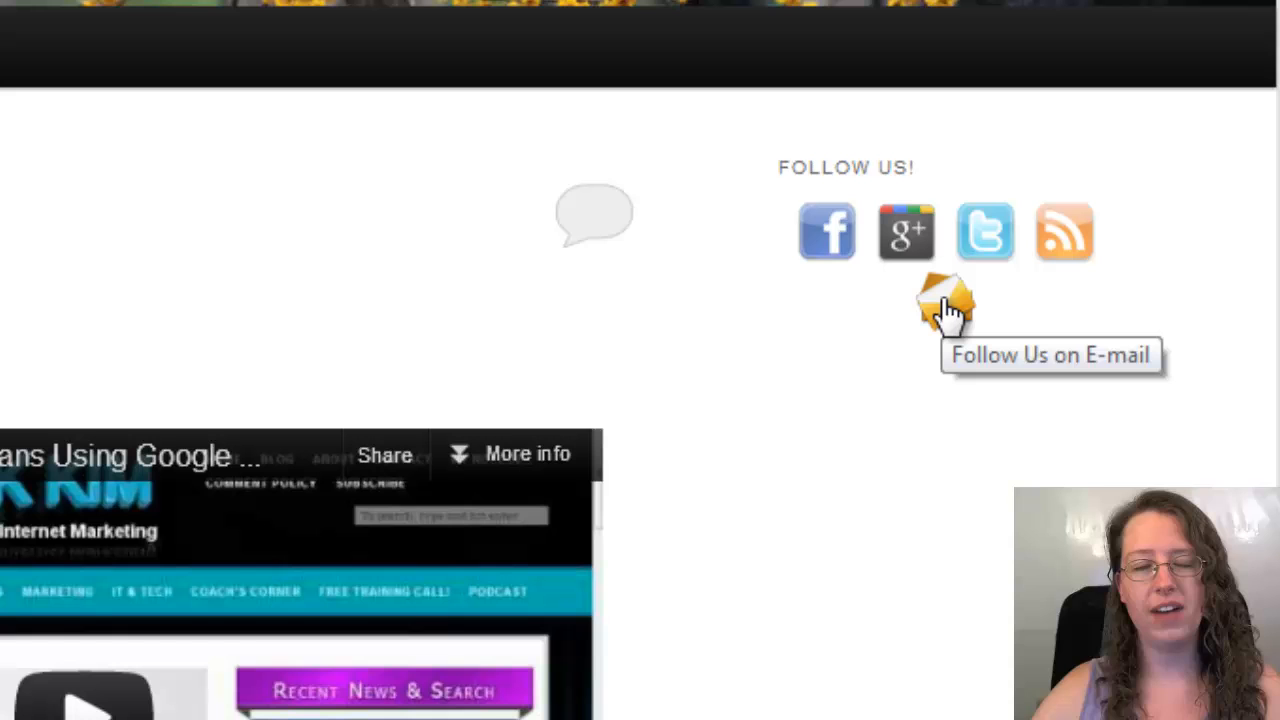
{"action": "mouse_move", "coordinate": [930, 300]}
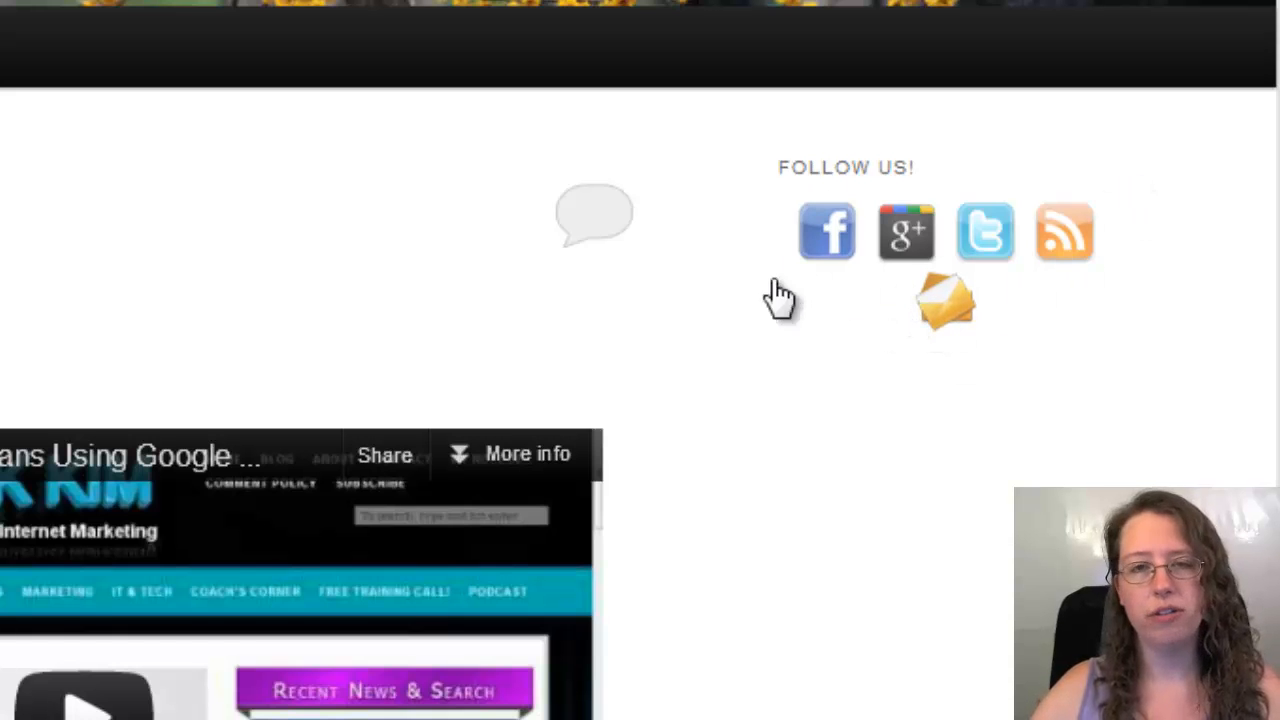
{"action": "mouse_move", "coordinate": [776, 250]}
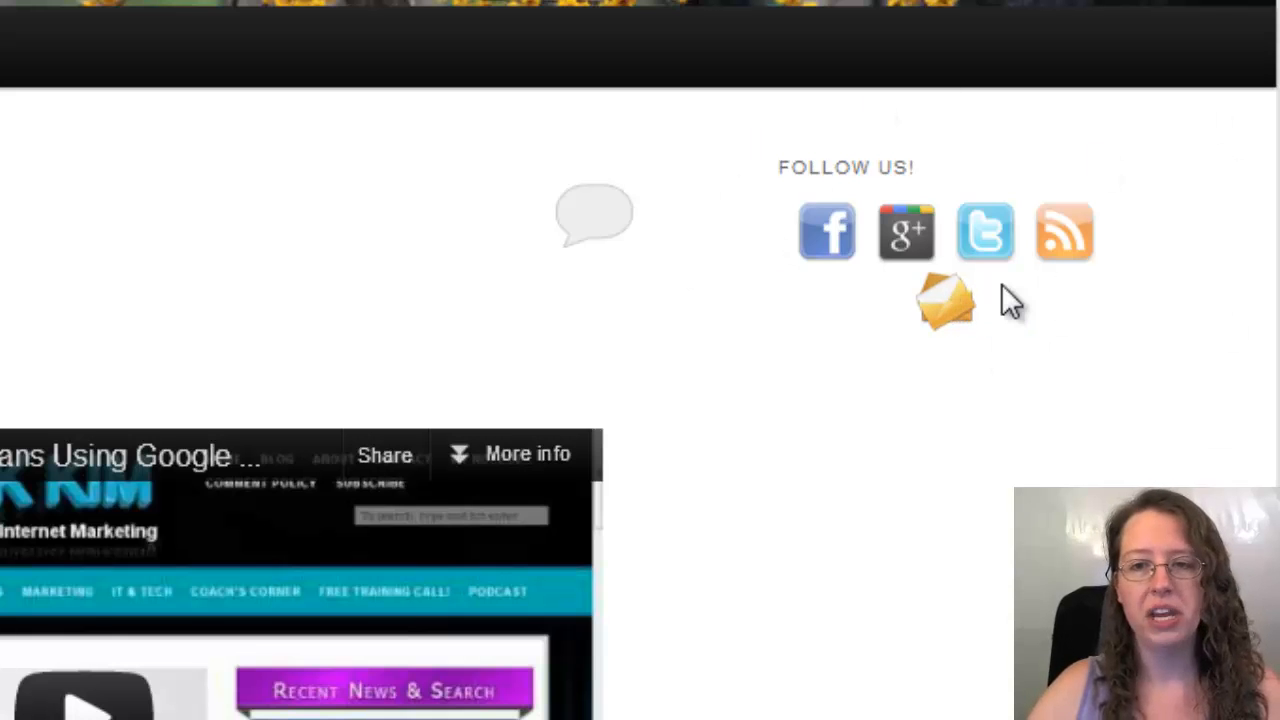
{"action": "mouse_move", "coordinate": [896, 310]}
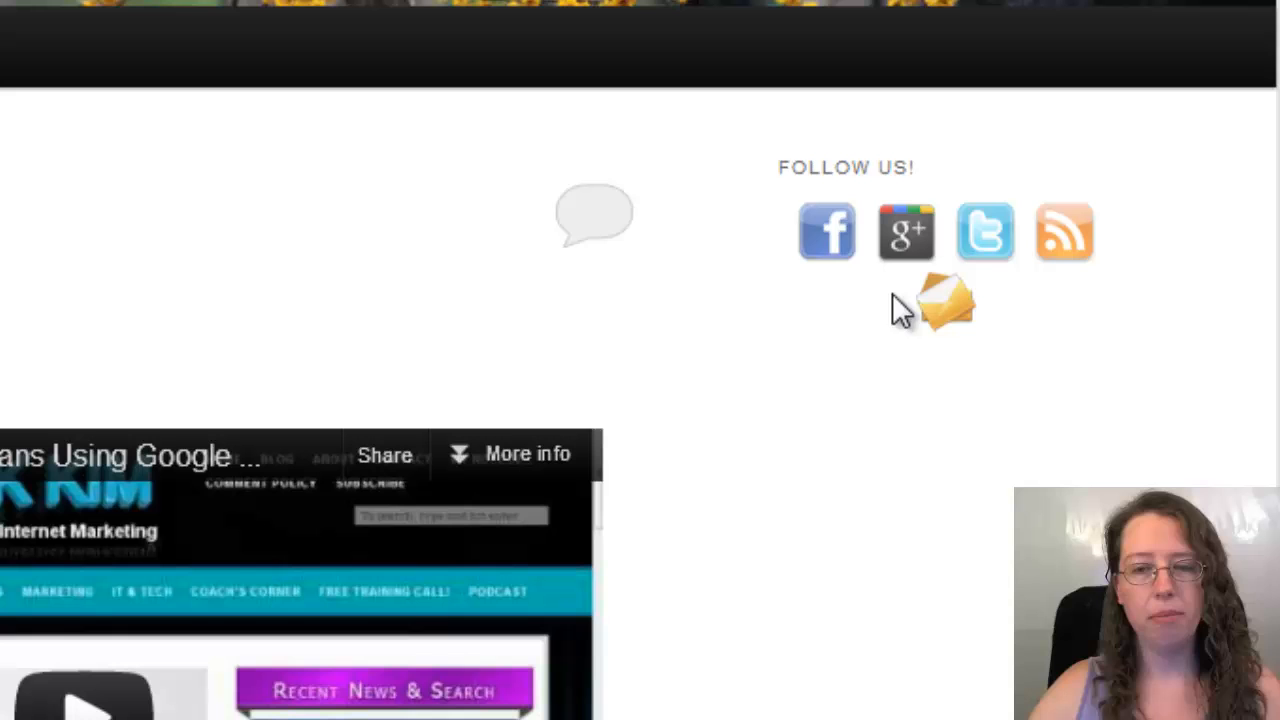
{"action": "mouse_move", "coordinate": [1076, 316]}
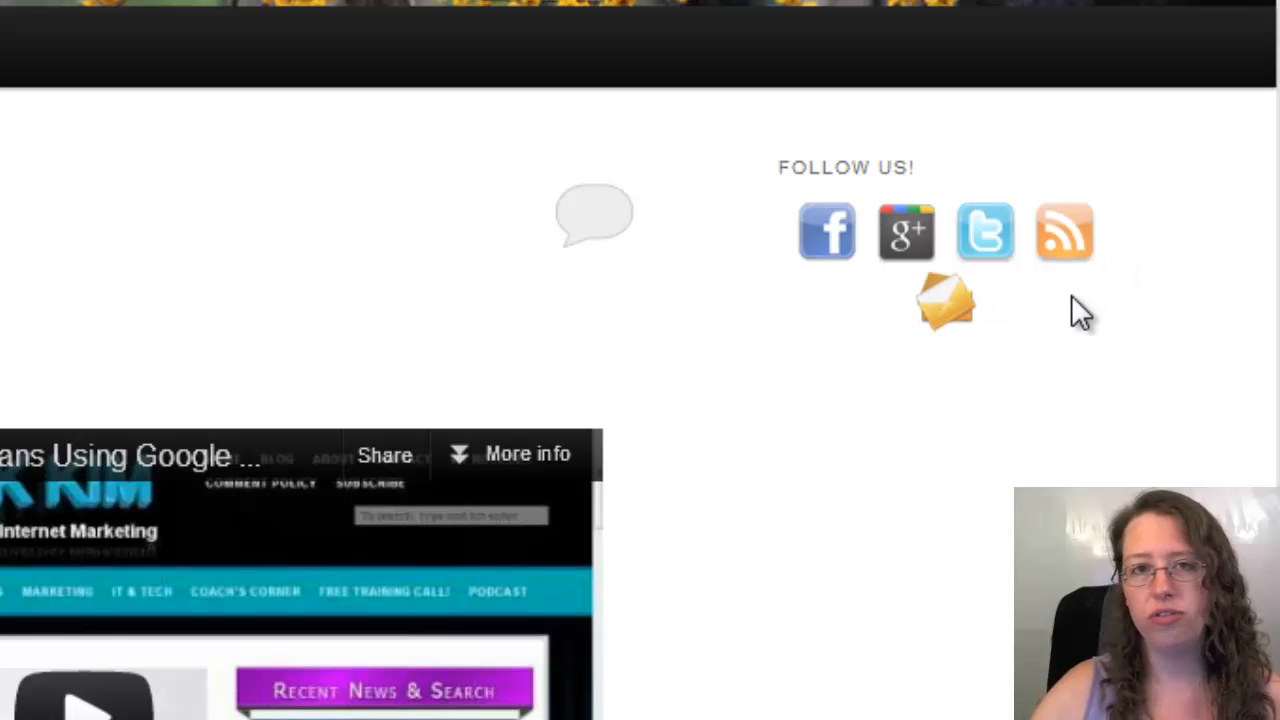
{"action": "mouse_move", "coordinate": [944, 304]}
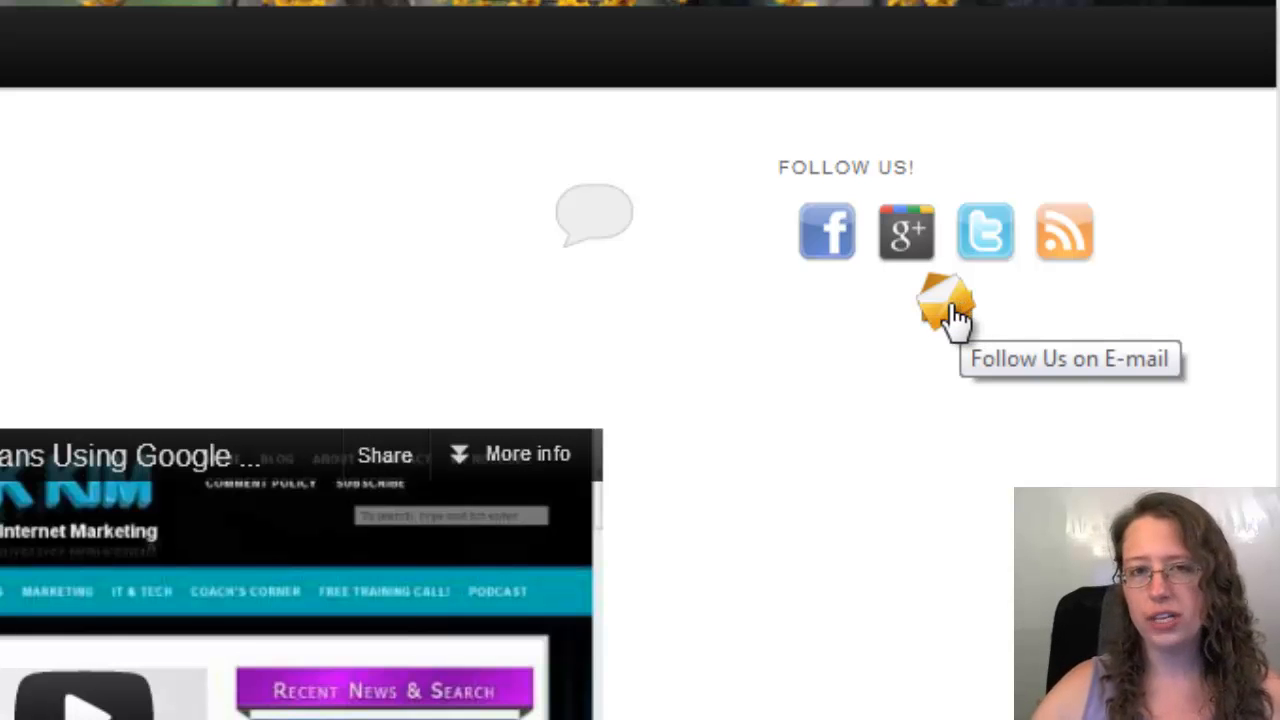
{"action": "mouse_move", "coordinate": [910, 336]}
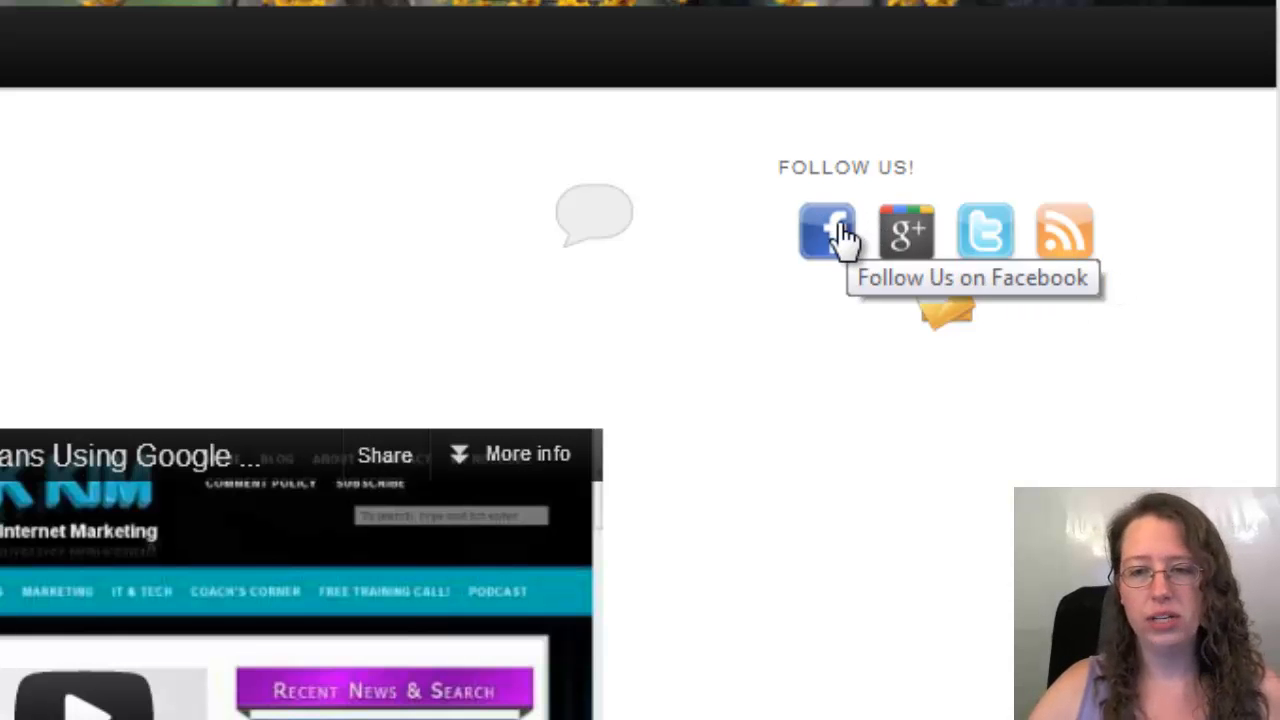
{"action": "left_click", "coordinate": [828, 232]}
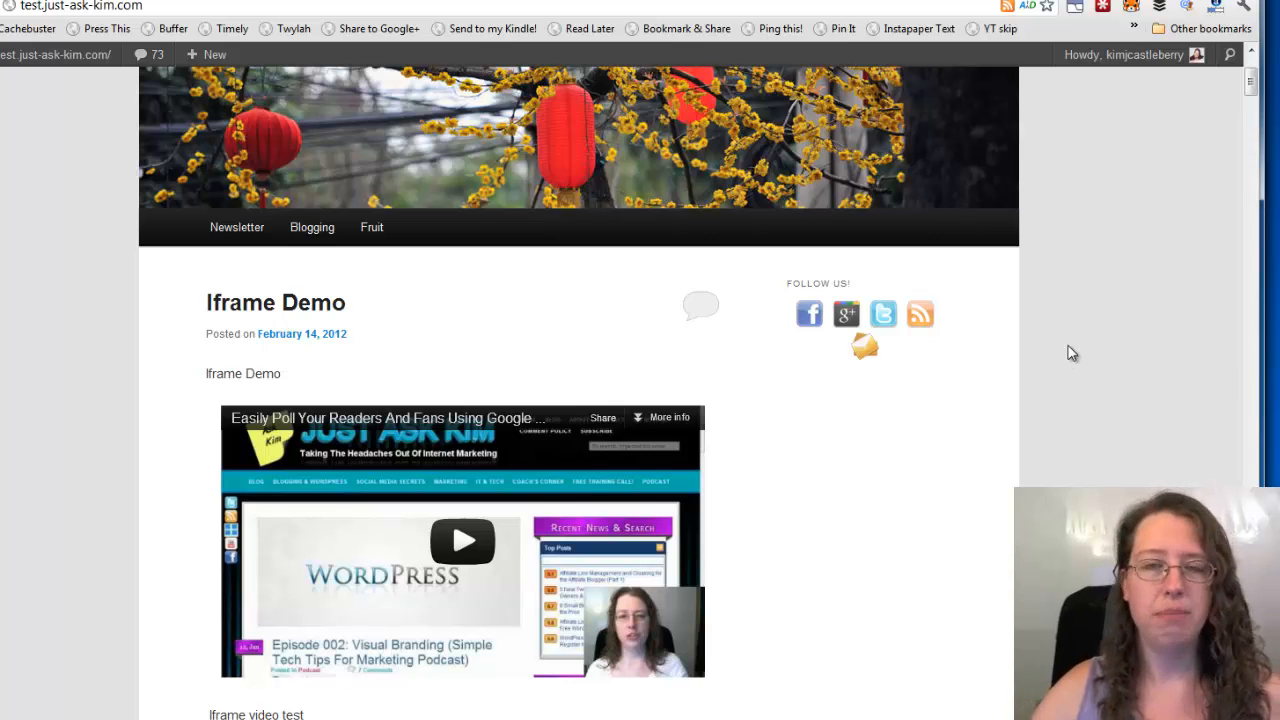
{"action": "mouse_move", "coordinate": [1096, 308]}
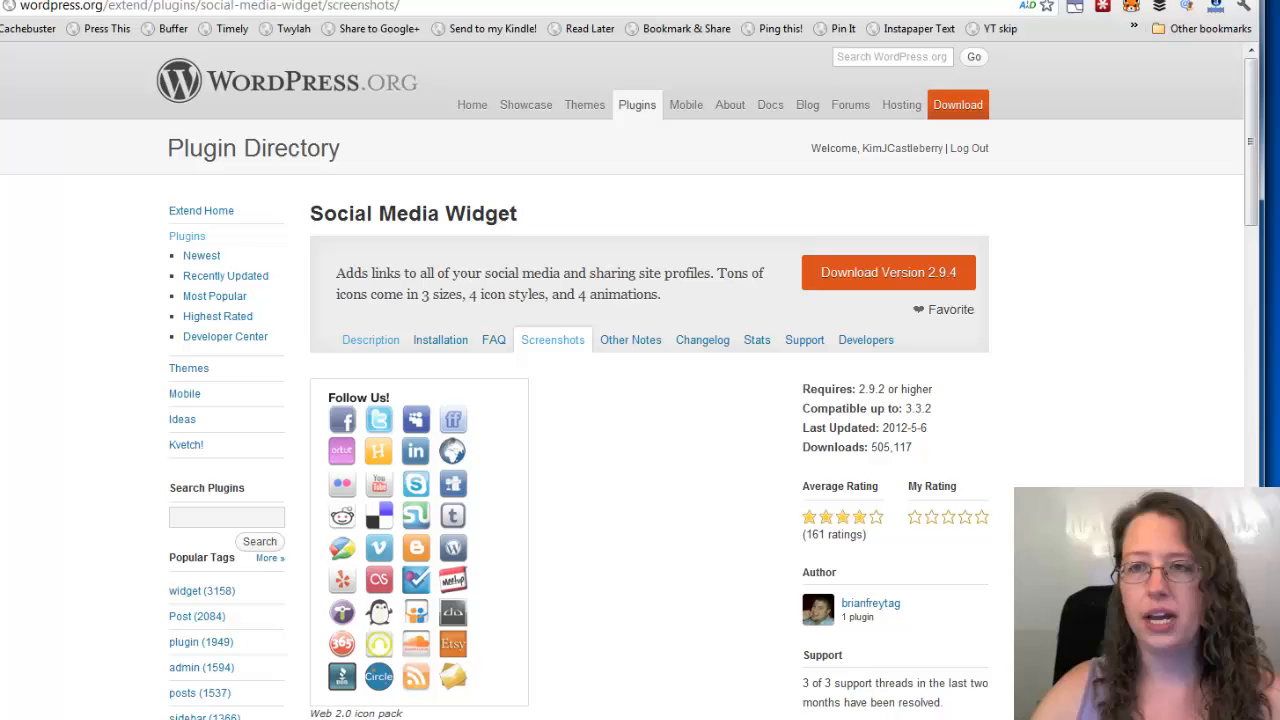
Step: View the Social Media Widget plugin page's icon pack screenshots on WordPress.org
{"action": "left_click_drag", "start_coordinate": [800, 388], "coordinate": [912, 448]}
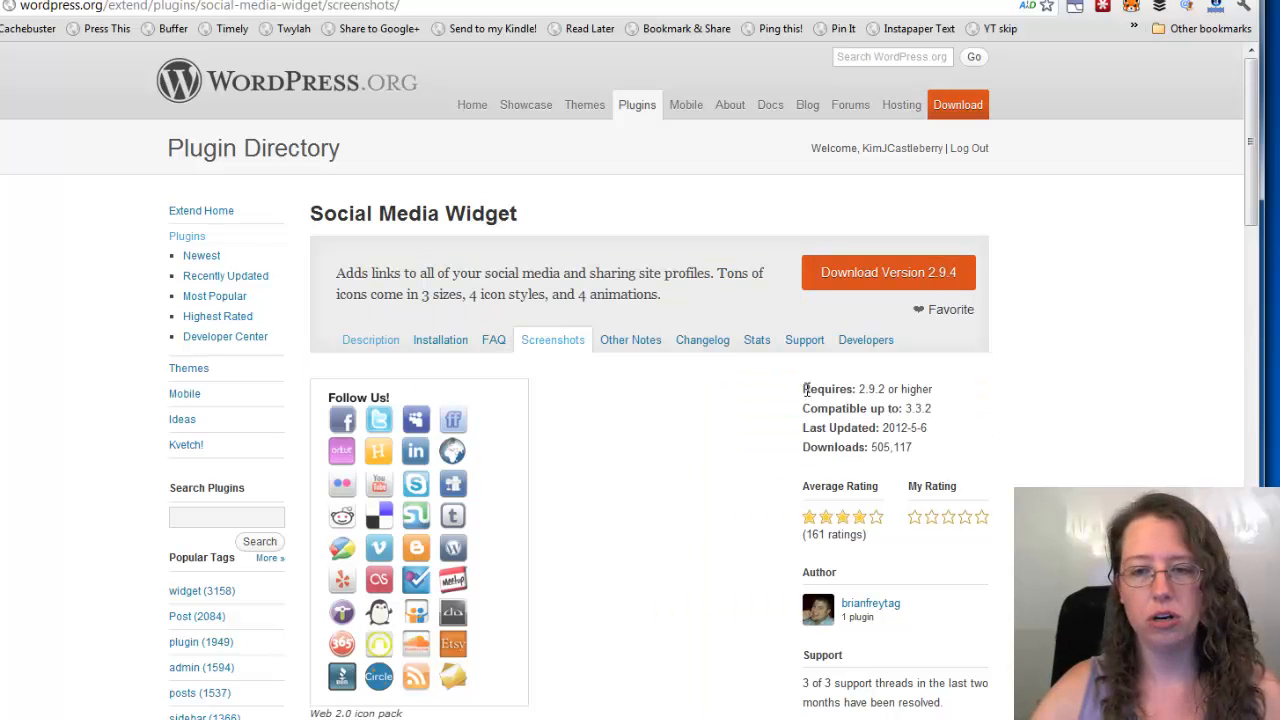
{"action": "scroll", "scroll_direction": "down", "scroll_amount": 3}
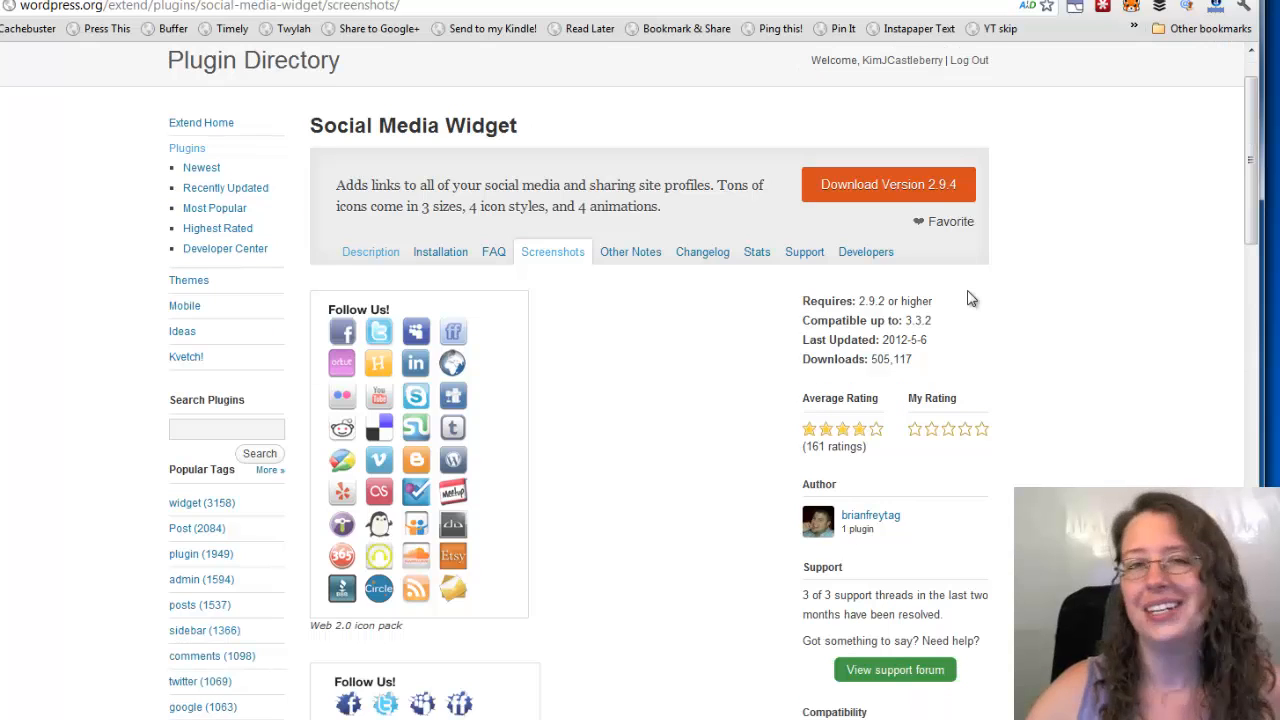
{"action": "mouse_move", "coordinate": [1096, 292]}
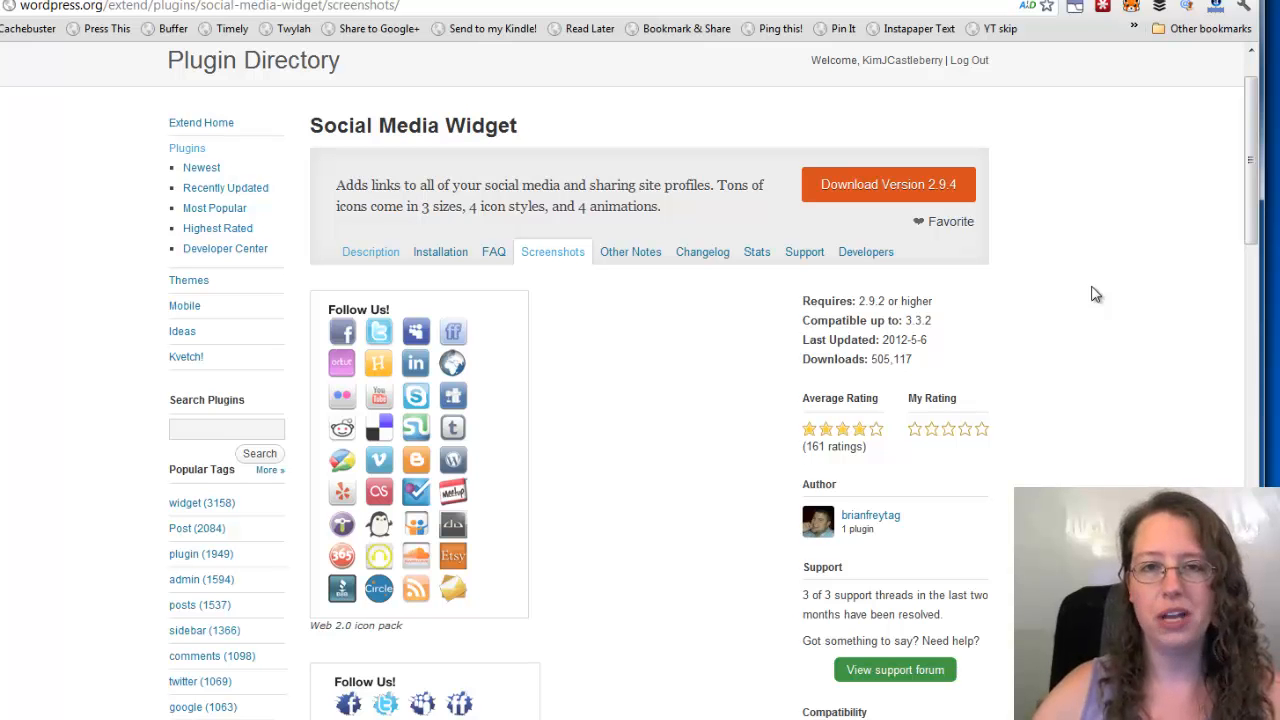
{"action": "mouse_move", "coordinate": [1096, 336]}
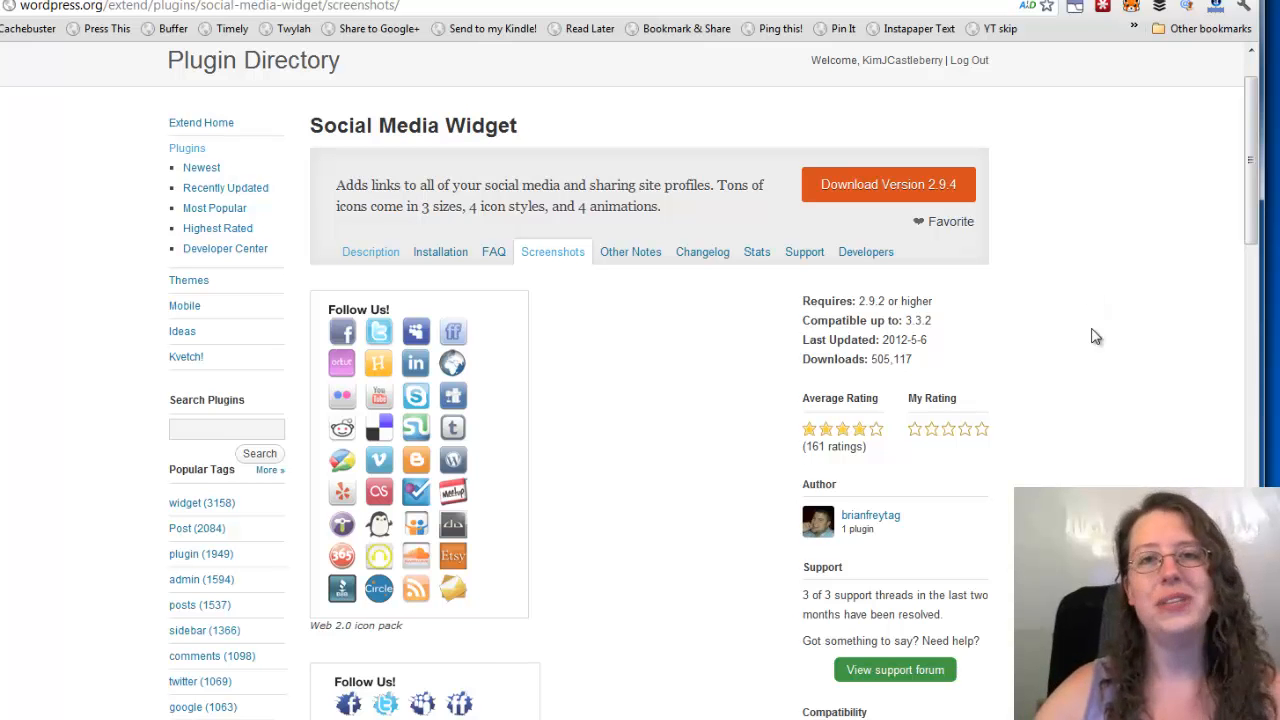